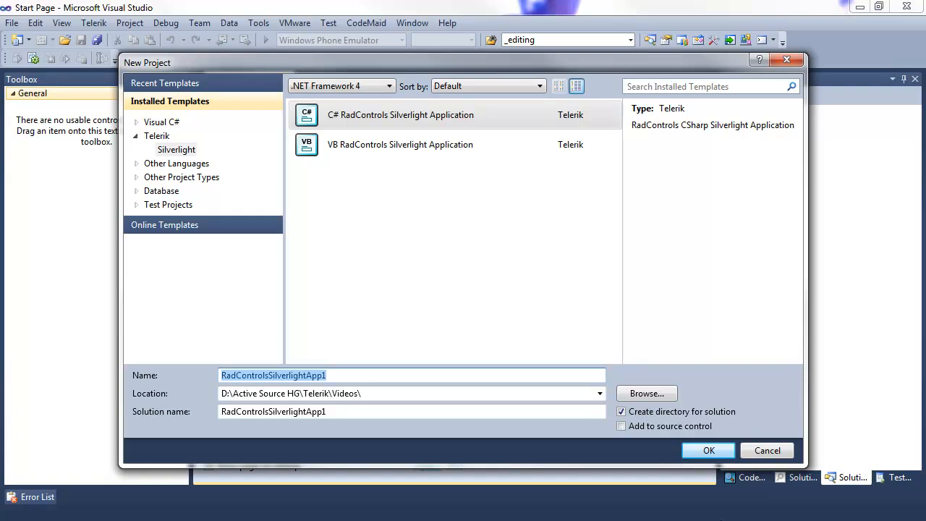
# Create the RadTB.Features RadControls Silverlight project with web hosting and DataVisualization references
pyautogui.write('RadTB.Feature')
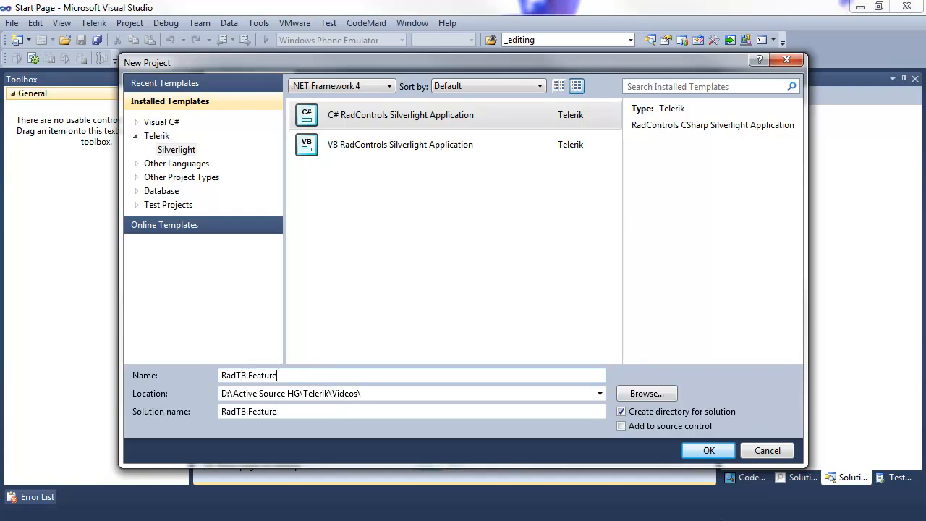
pyautogui.click(708, 449)
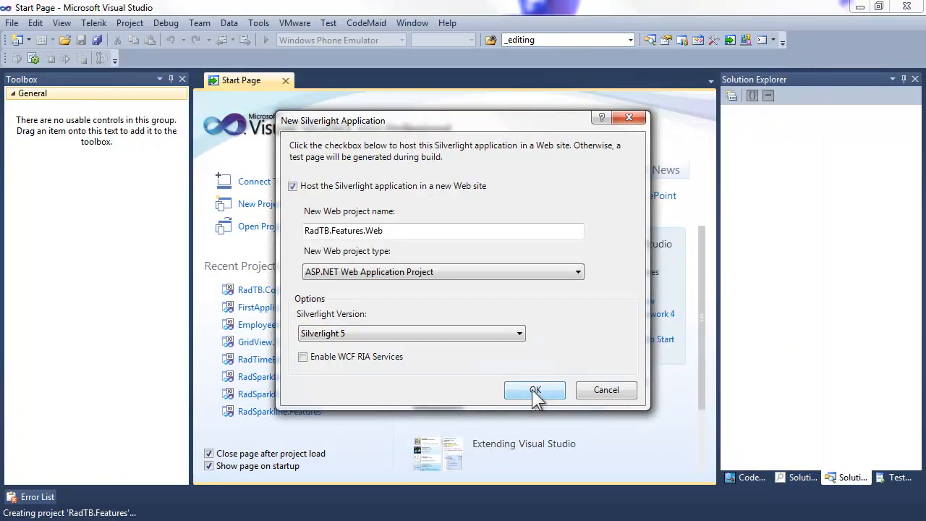
pyautogui.click(534, 390)
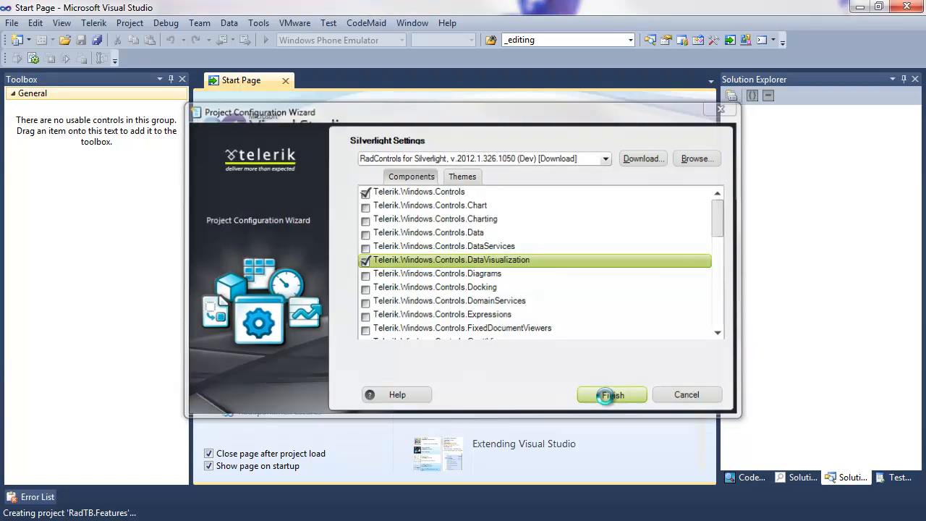
pyautogui.click(612, 394)
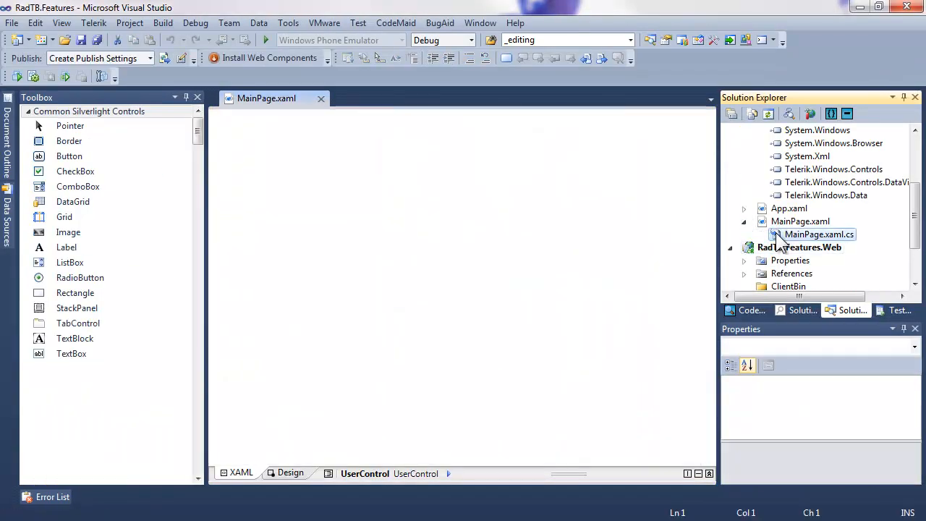
# In MainPage.xaml.cs, build a RadAreaSparkline from 100 random values and import Telerik.Windows.Controls
pyautogui.doubleClick(818, 233)
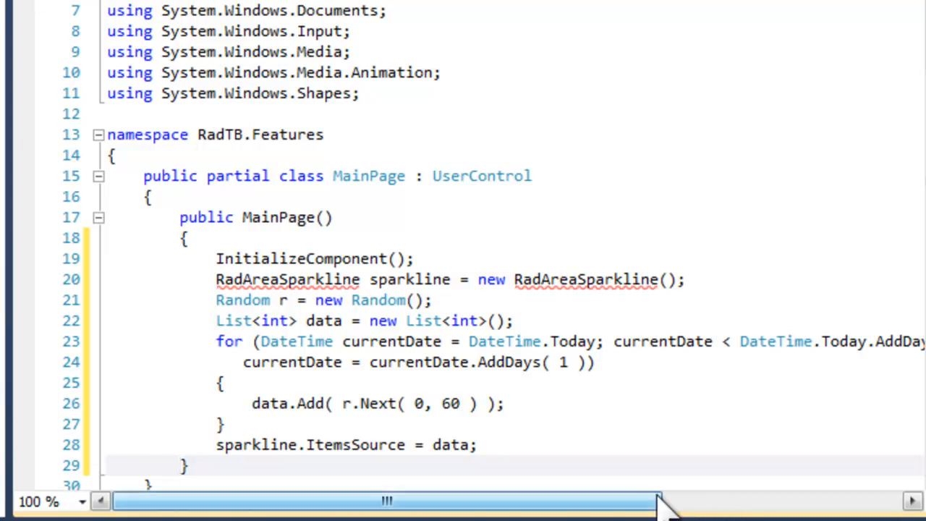
pyautogui.moveTo(651, 501); pyautogui.dragTo(716, 500)
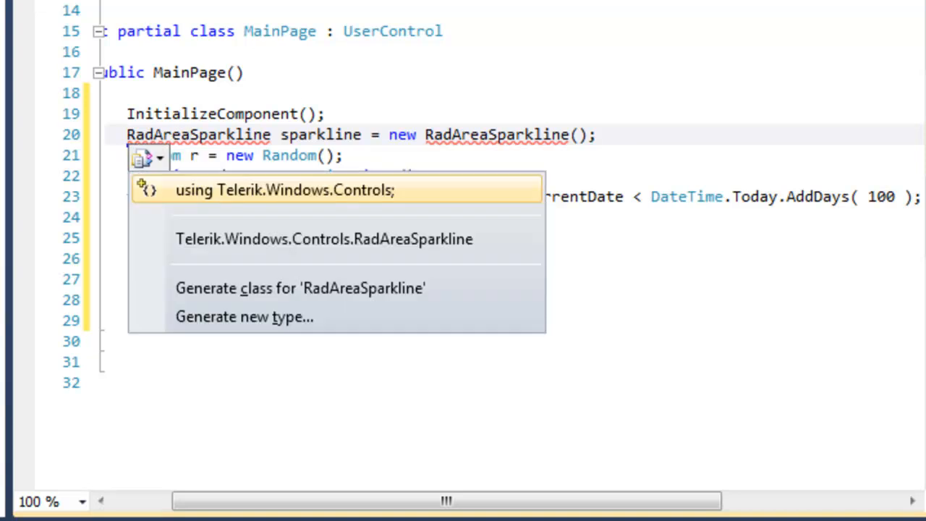
pyautogui.click(285, 189)
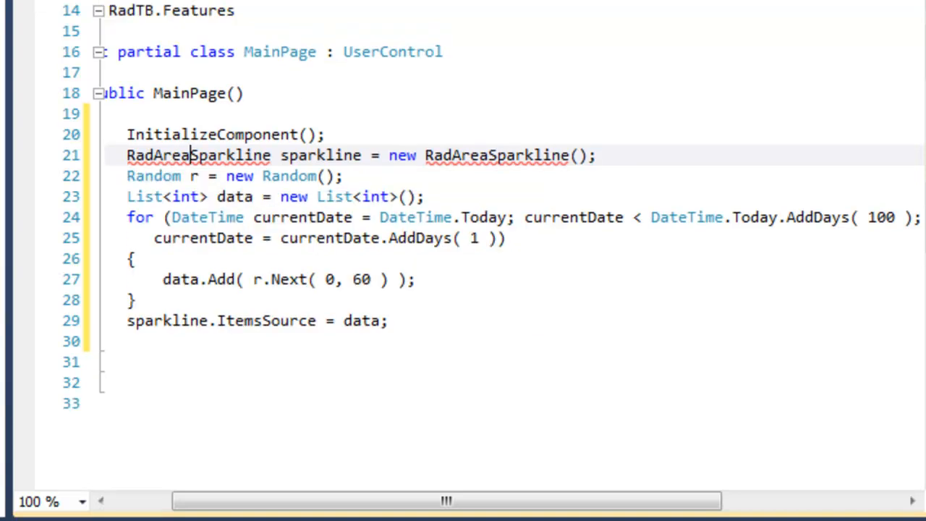
pyautogui.doubleClick(198, 154)
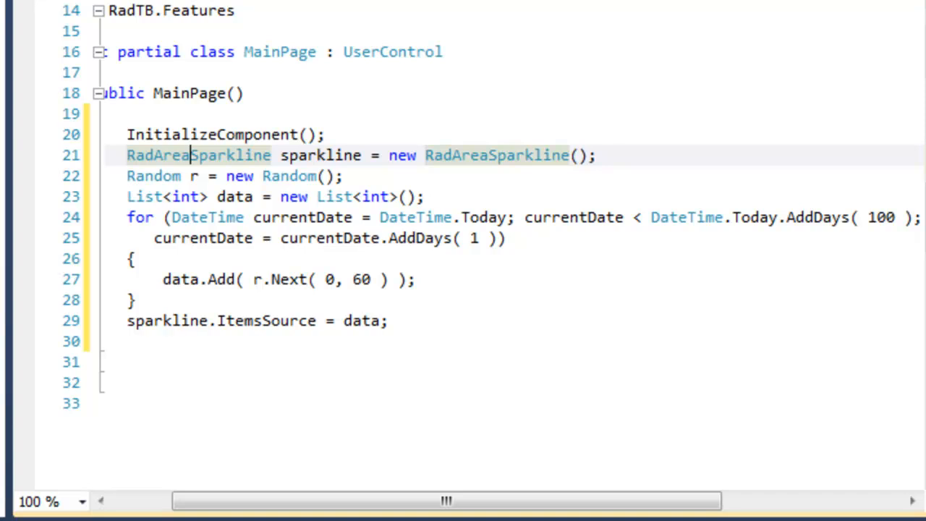
pyautogui.moveTo(391, 389)
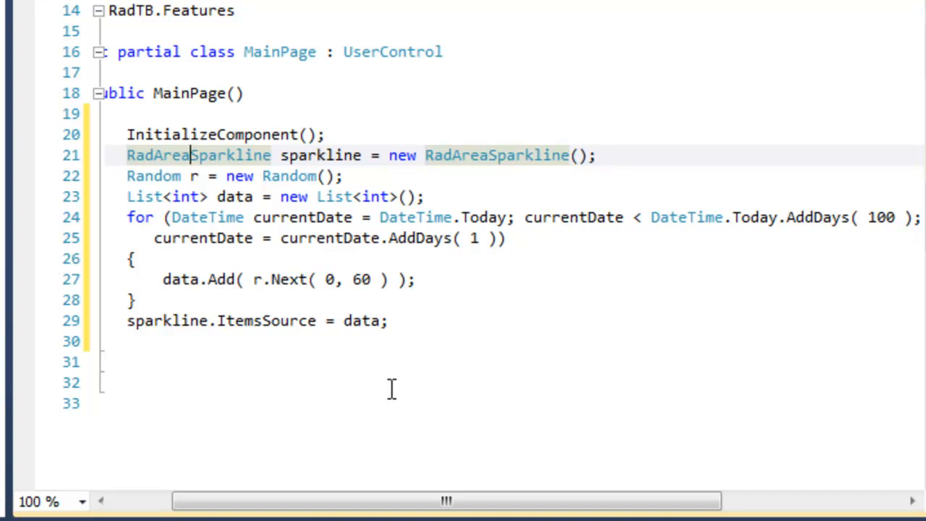
pyautogui.moveTo(408, 382)
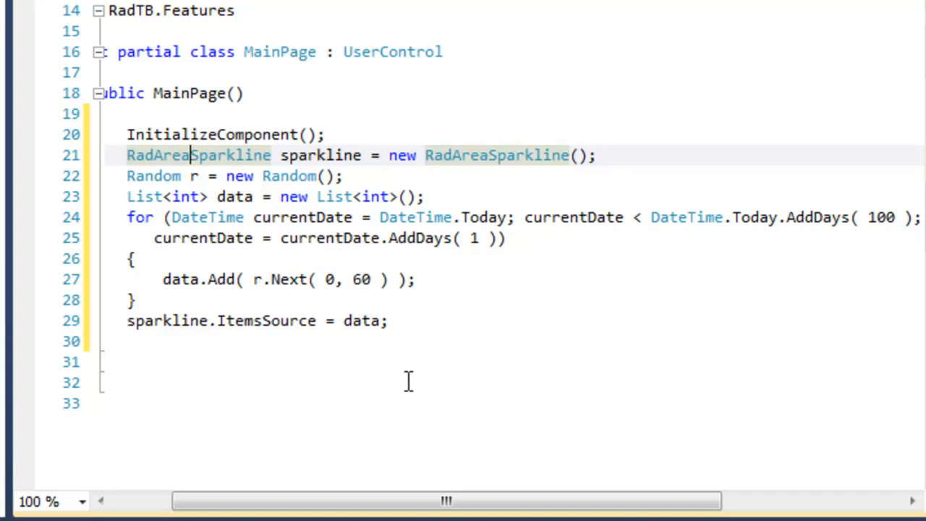
pyautogui.moveTo(397, 321)
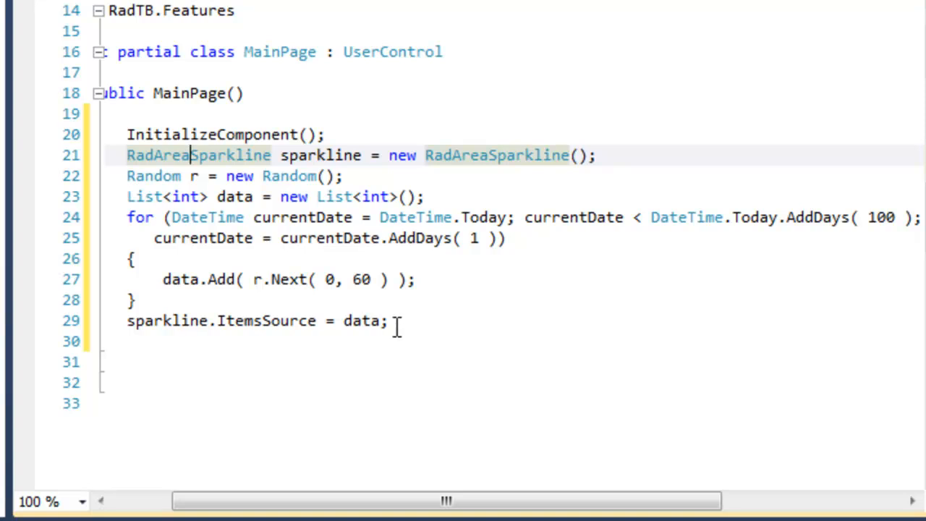
pyautogui.click(391, 320)
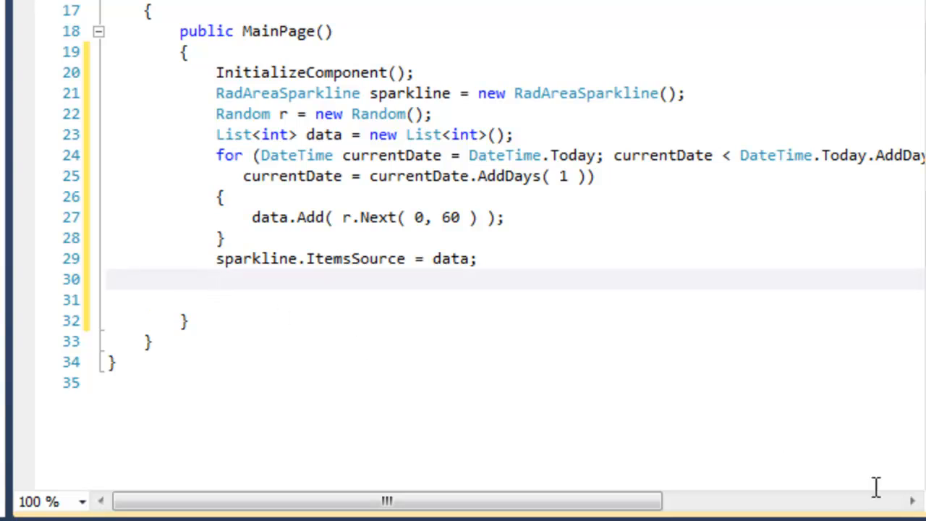
# Create a RadTimeBar with BeginInit, width 950 and height 250
pyautogui.press('enter')
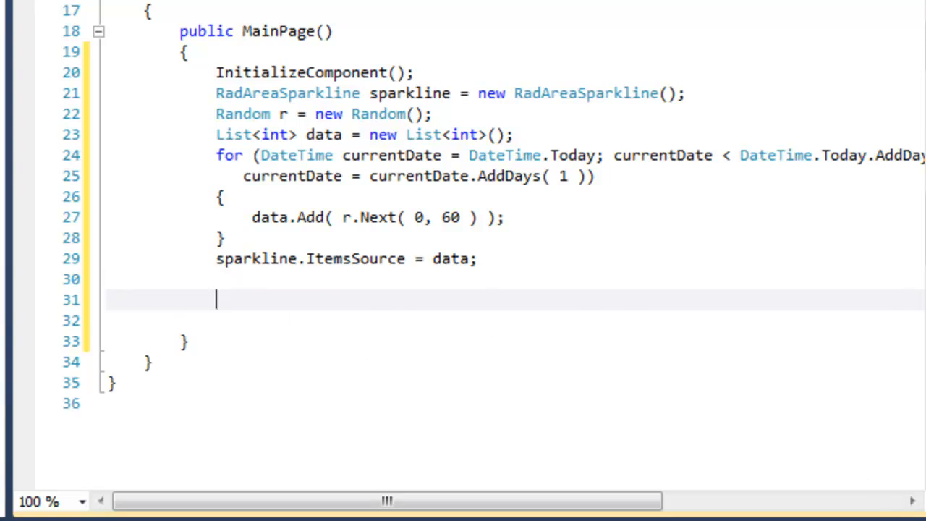
pyautogui.write('RadTimeBar timebar = new RadTimeBar();')
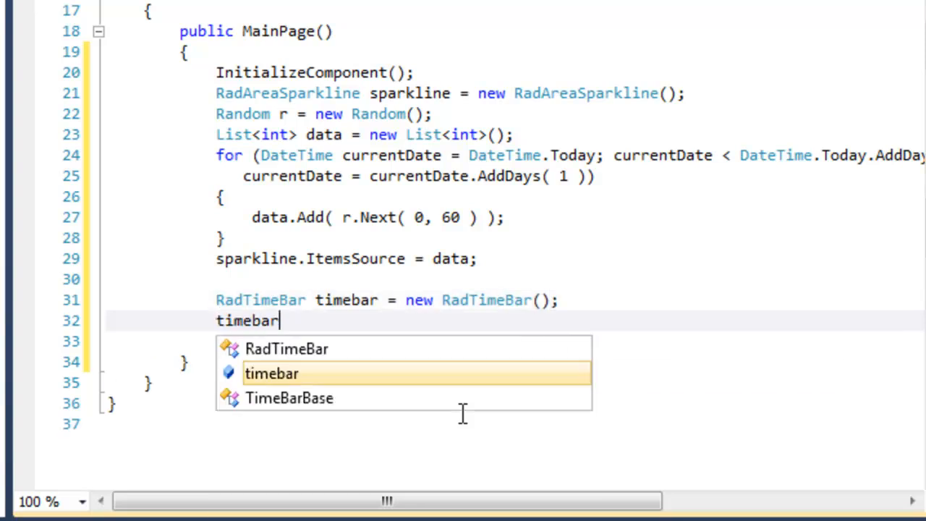
pyautogui.write('.BeginInit();')
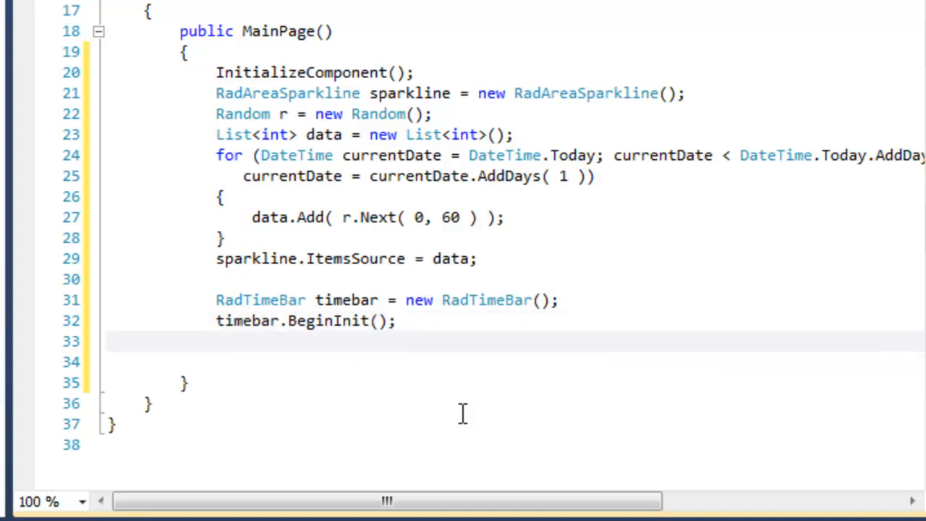
pyautogui.write('timebar.W')
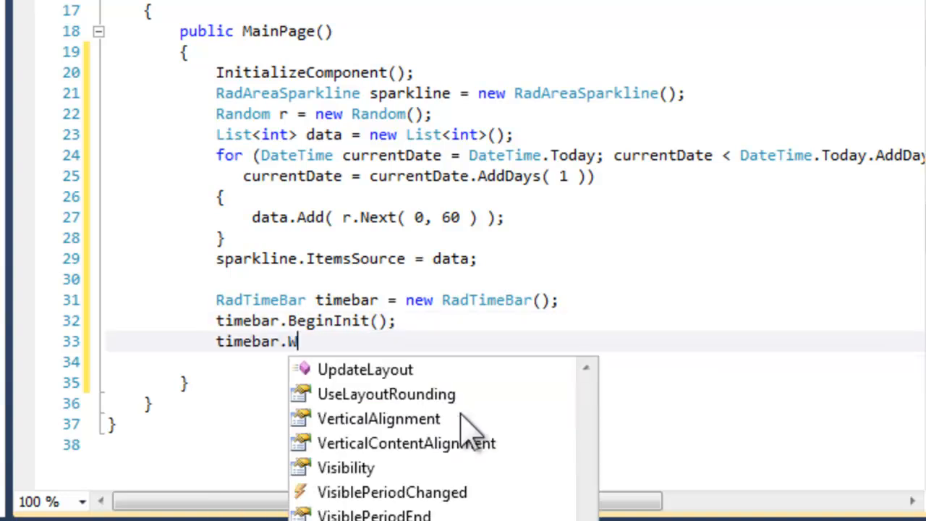
pyautogui.write('idth=')
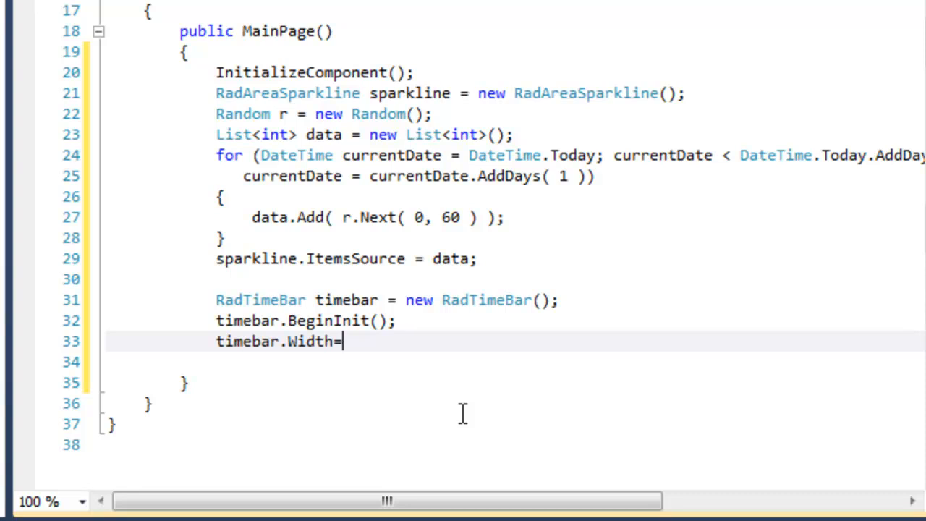
pyautogui.write('950;')
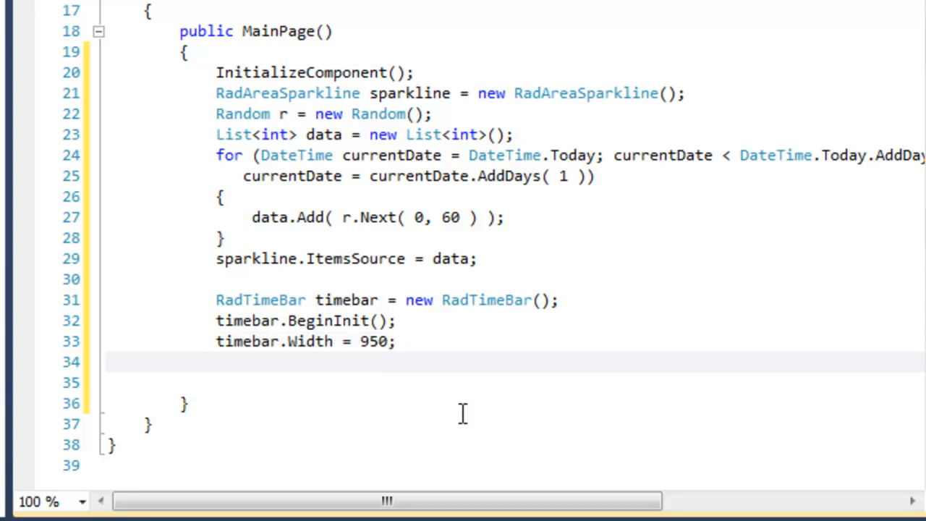
pyautogui.write('timebar.Height = 250;')
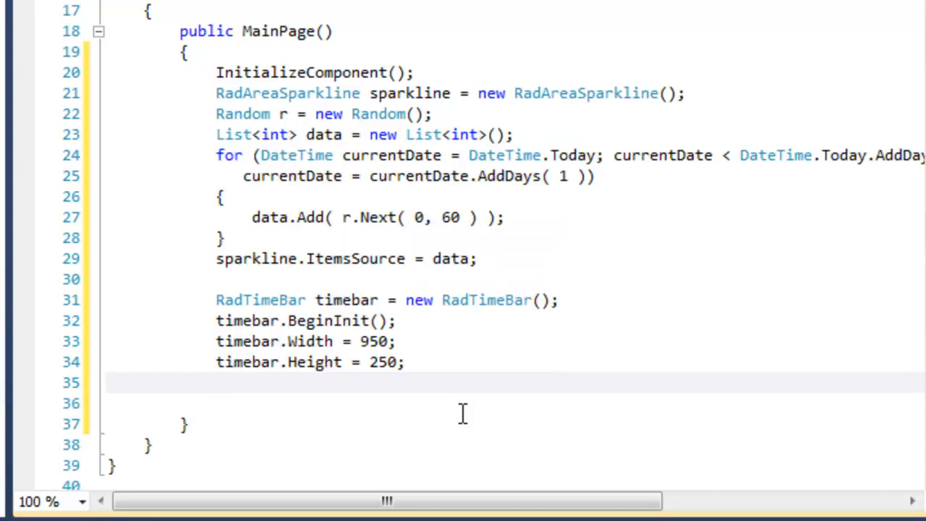
# Set the time bar's PeriodStart to 1 Jan 2010 and PeriodEnd to 31 Dec 2013
pyautogui.write('timebar.PeriodStart = n')
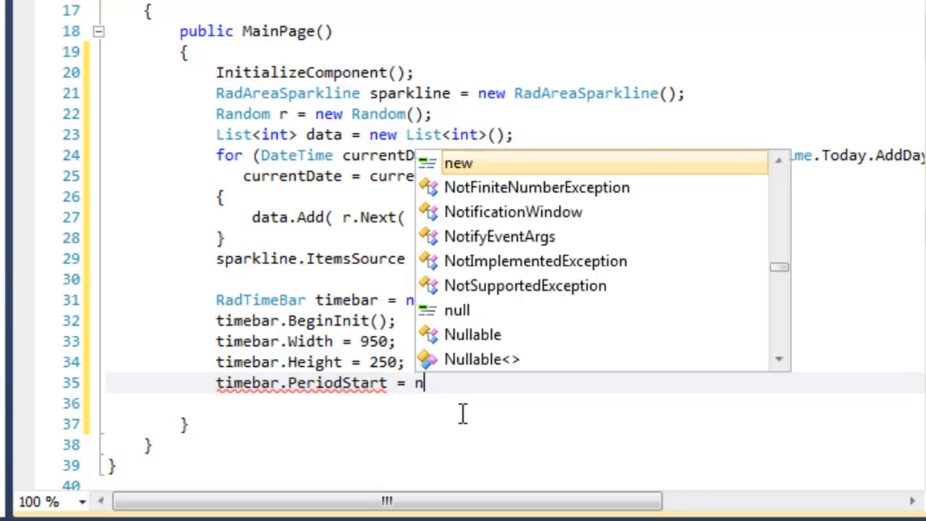
pyautogui.write('ew DateTime(')
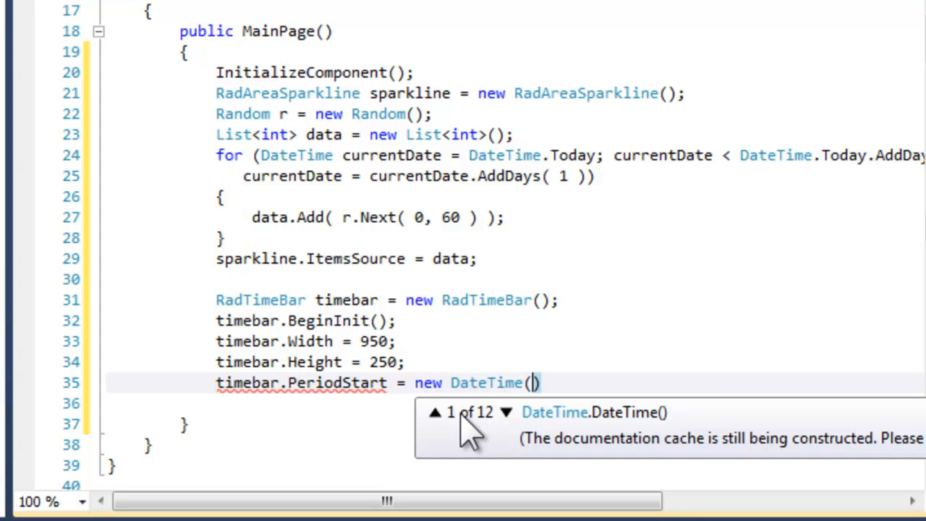
pyautogui.write('2010,')
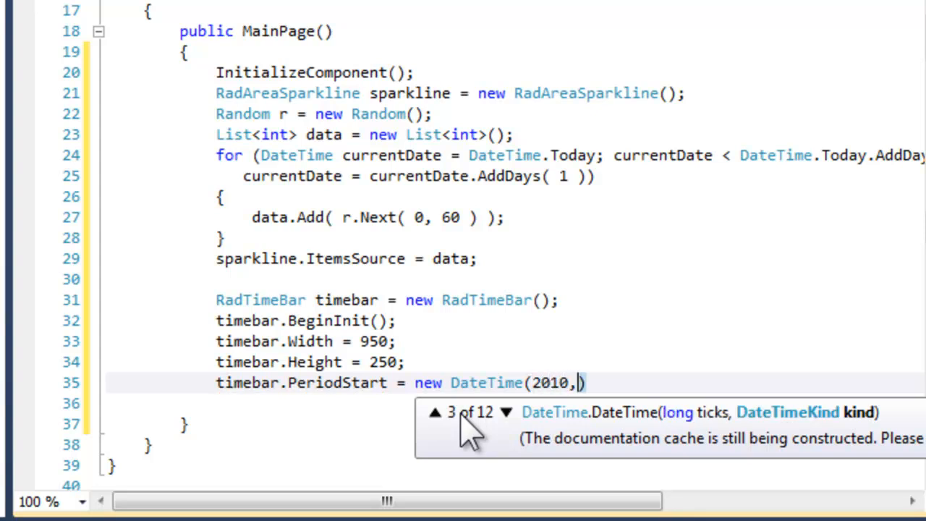
pyautogui.write('1,1')
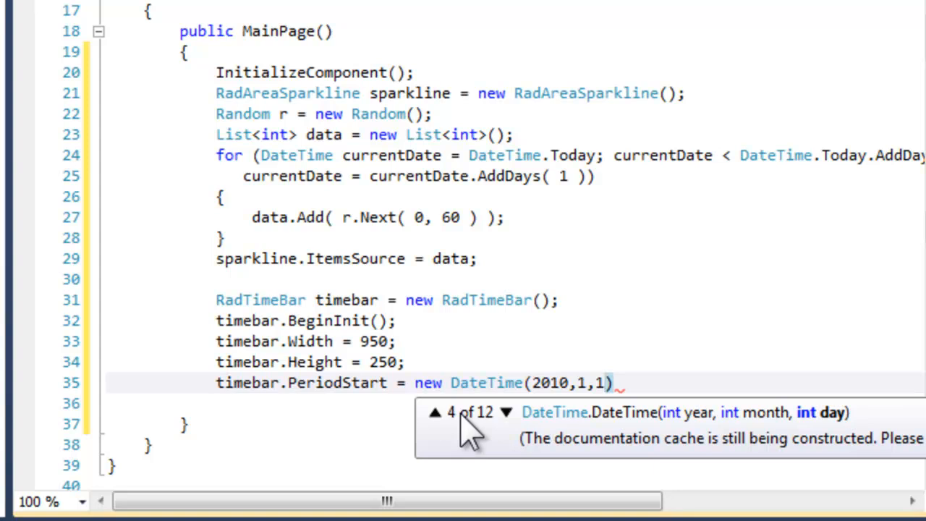
pyautogui.write(';')
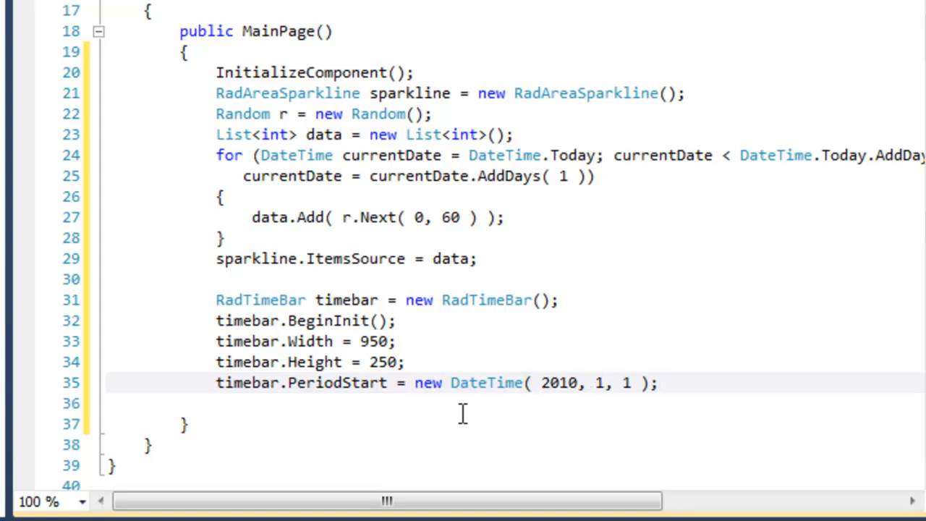
pyautogui.write('timebar.P')
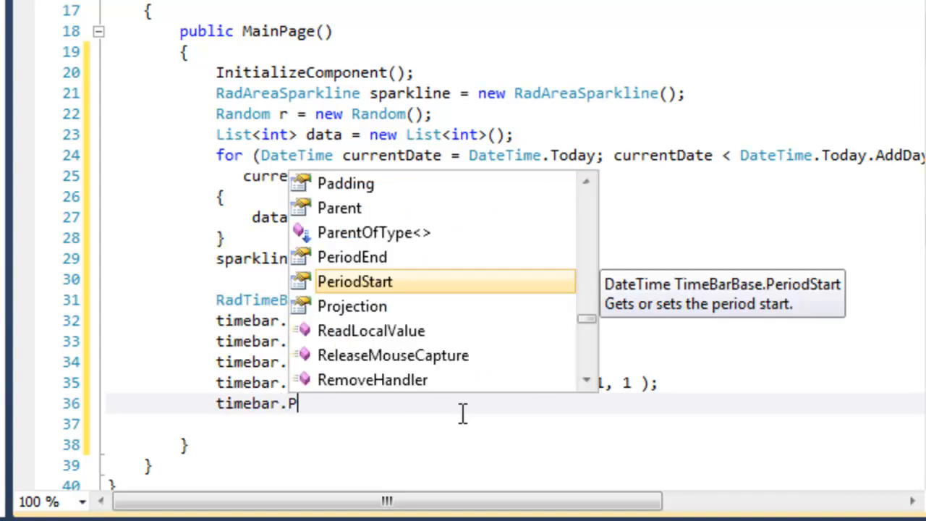
pyautogui.write('eriodEnd')
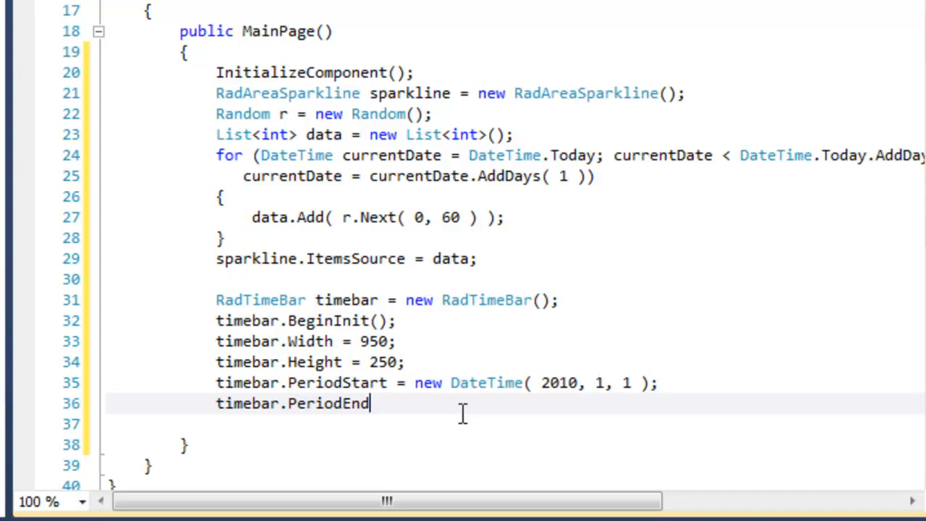
pyautogui.write('= new DateTime')
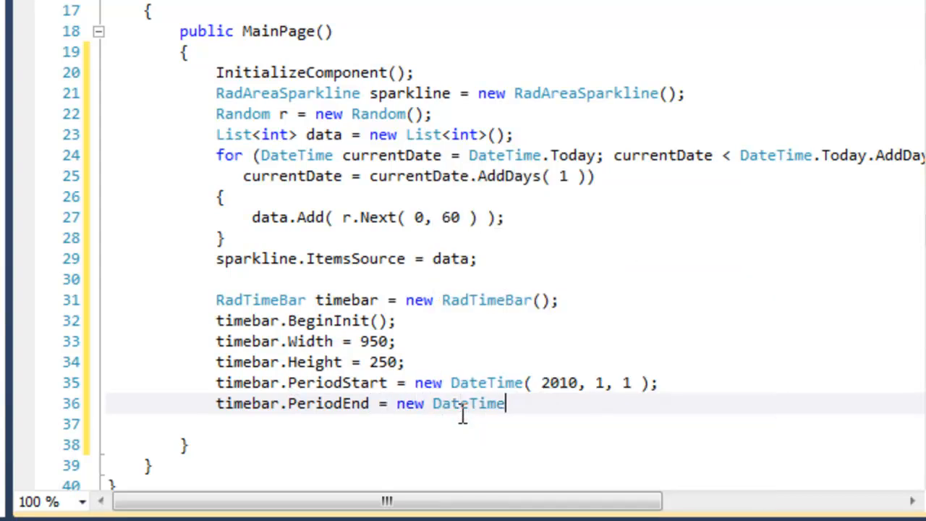
pyautogui.write('(2013')
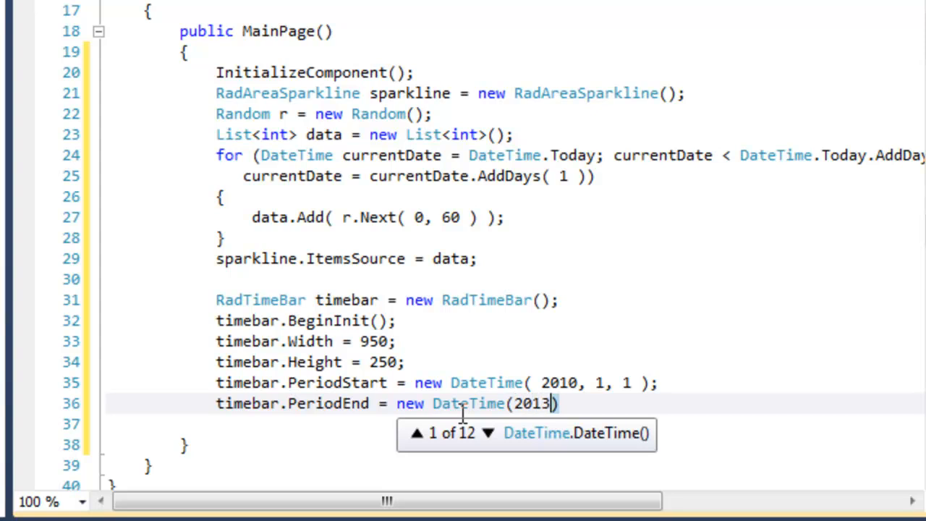
pyautogui.write(',12,')
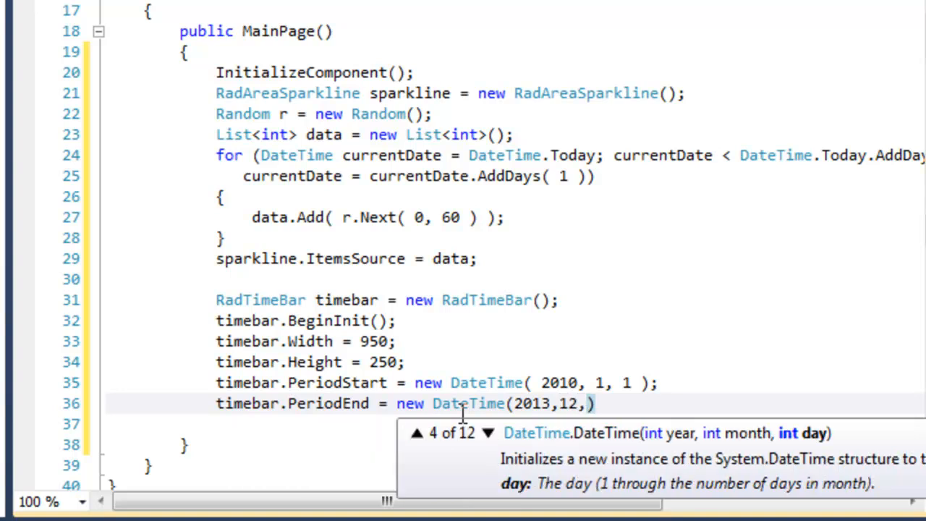
pyautogui.write('31')
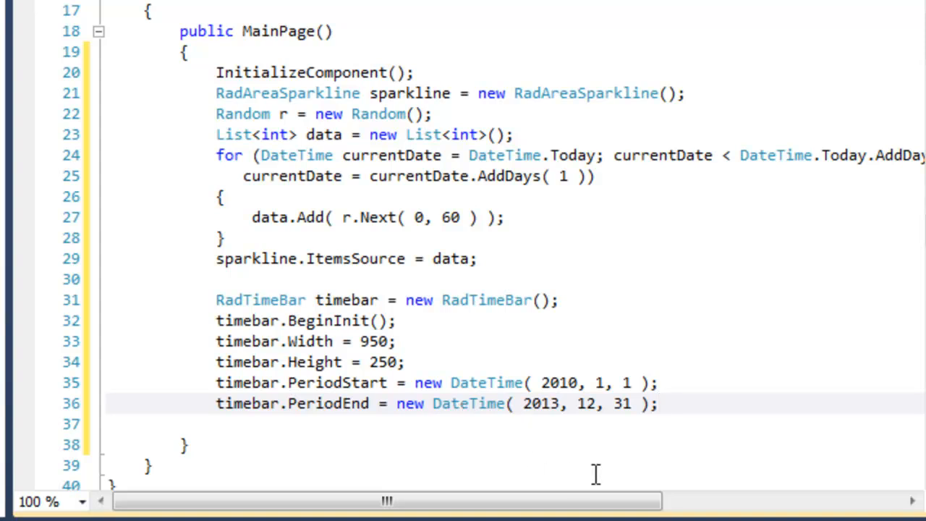
# Add Month, Week and Day intervals, set Content to the sparkline, and make the time bar the page content
pyautogui.write('timebar.Intervals.Add(new MonthInterval')
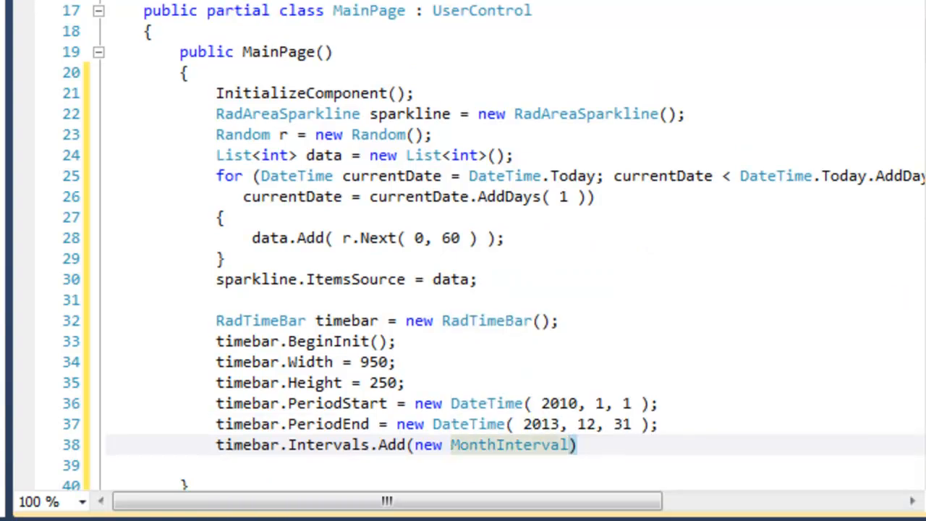
pyautogui.write(');')
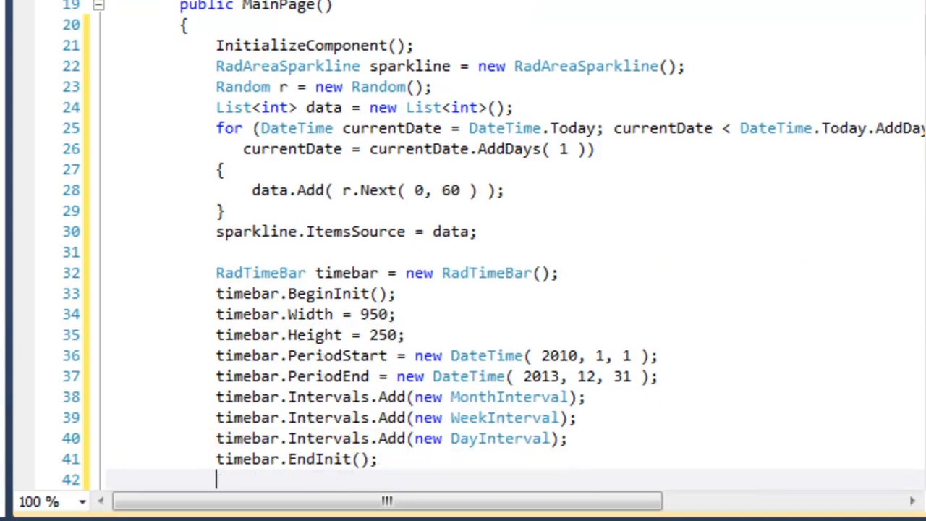
pyautogui.write('timebar.')
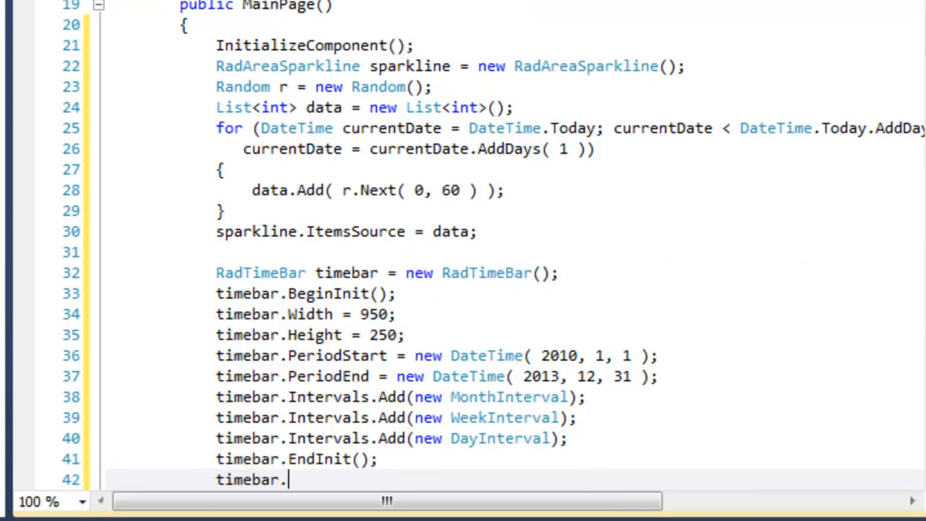
pyautogui.write('Content = sparkline;')
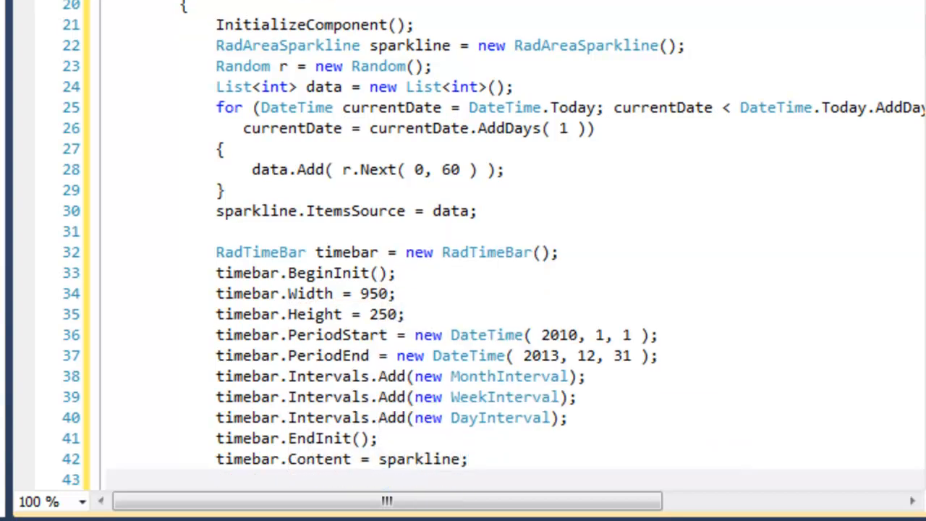
pyautogui.write('this.co')
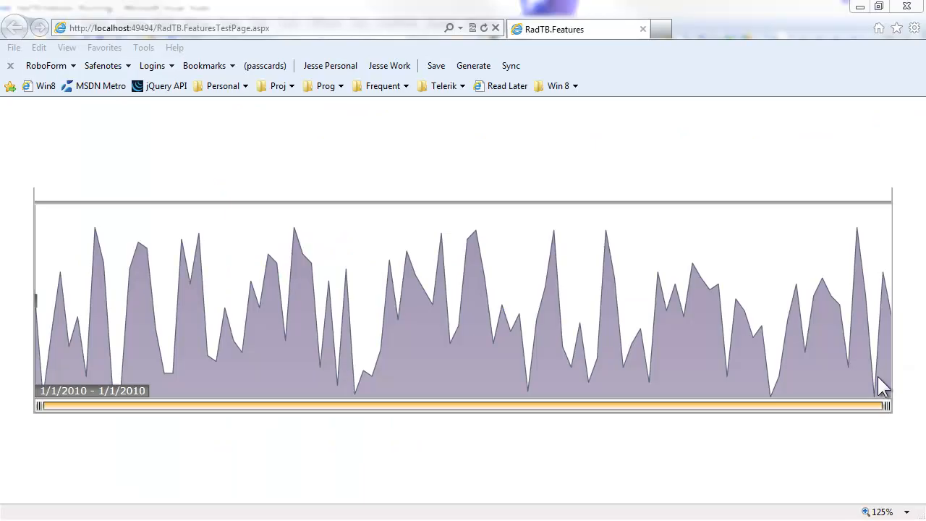
pyautogui.moveTo(720, 502)
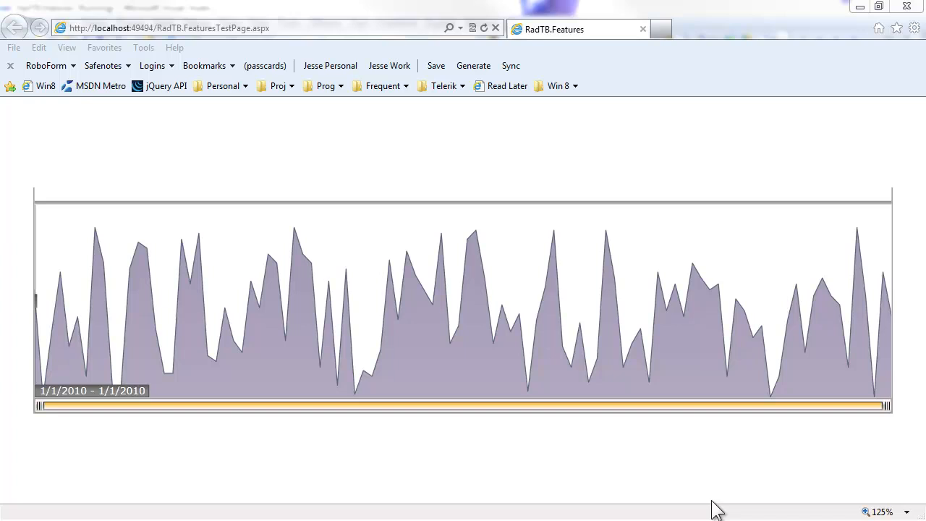
pyautogui.moveTo(709, 466)
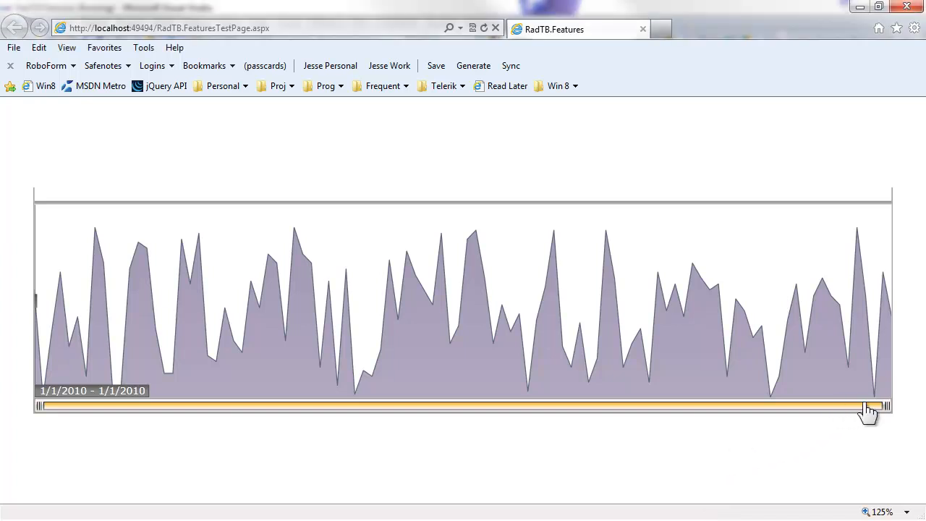
# Shrink the visible period to a few months and pan it across 2010–2013
pyautogui.moveTo(883, 405); pyautogui.dragTo(669, 403)
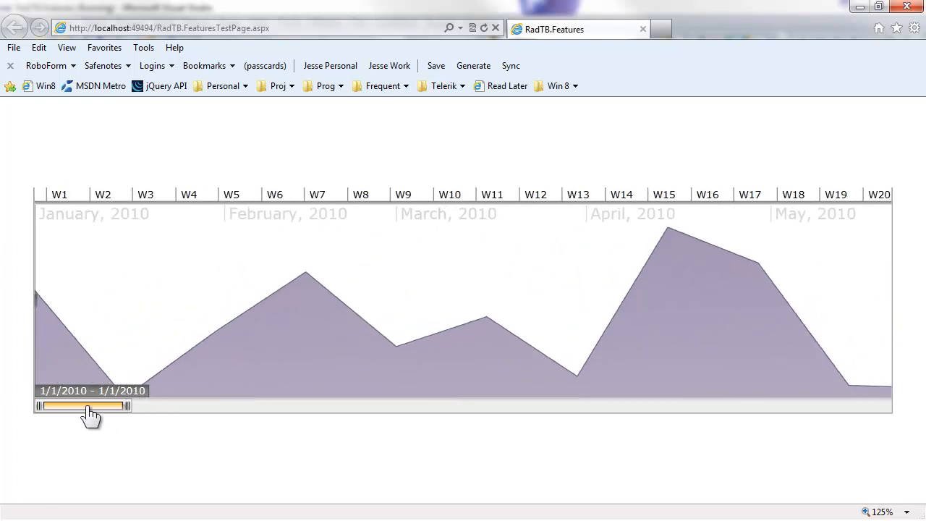
pyautogui.moveTo(83, 405); pyautogui.dragTo(575, 405)
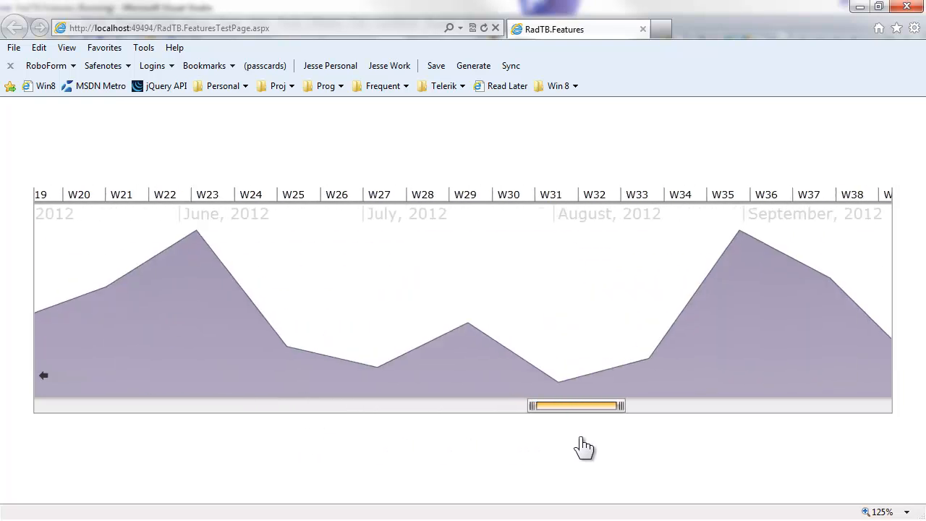
pyautogui.moveTo(574, 404); pyautogui.dragTo(792, 405)
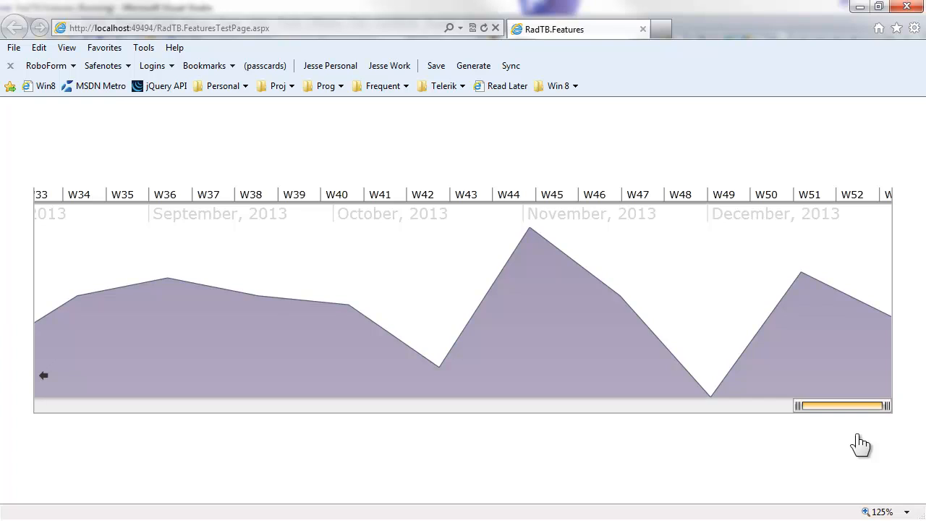
pyautogui.moveTo(843, 405); pyautogui.dragTo(268, 405)
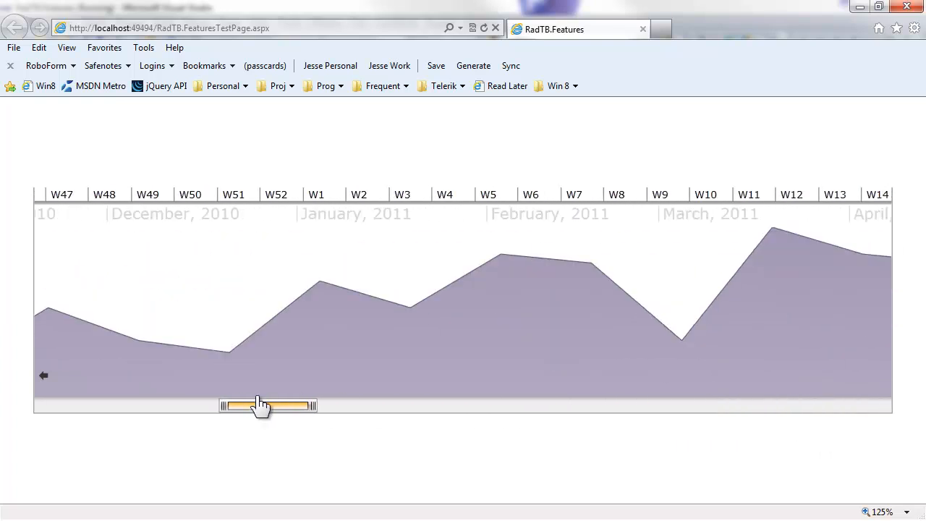
pyautogui.moveTo(264, 405); pyautogui.dragTo(83, 404)
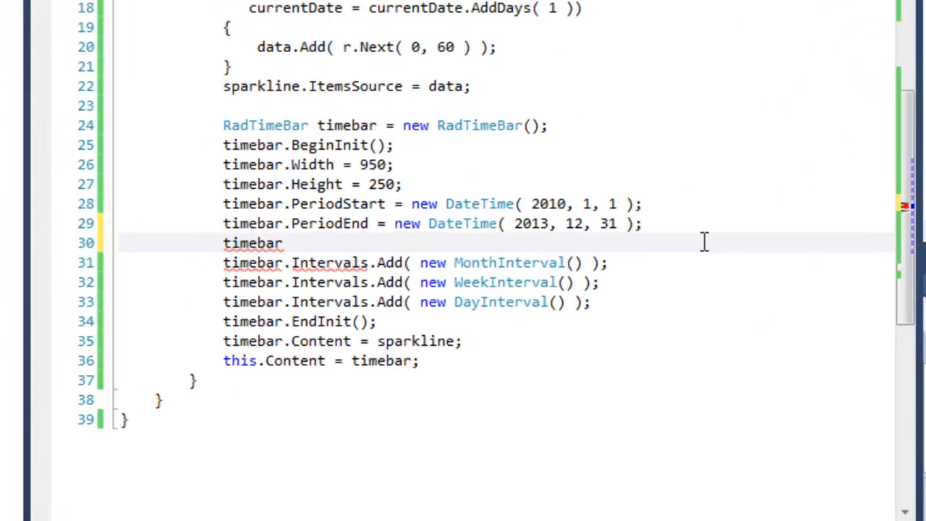
# Set timebar.VisiblePeriodStart to new DateTime(2011, 2, 14)
pyautogui.write('.v')
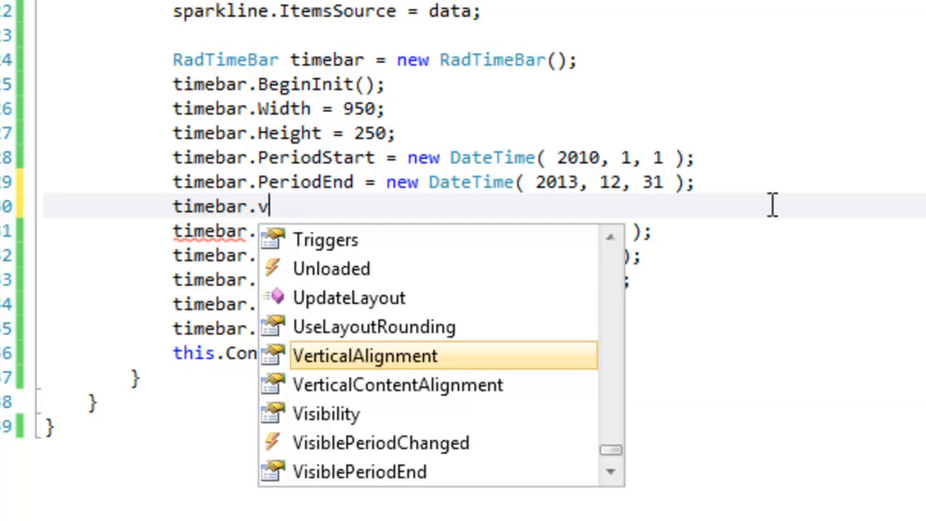
pyautogui.write('is')
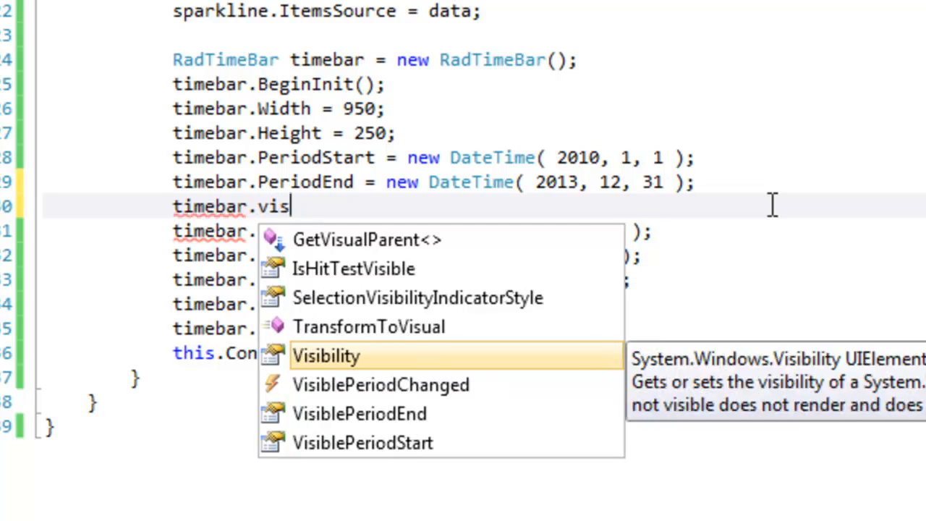
pyautogui.write('iblePeriodStart = new DateTime')
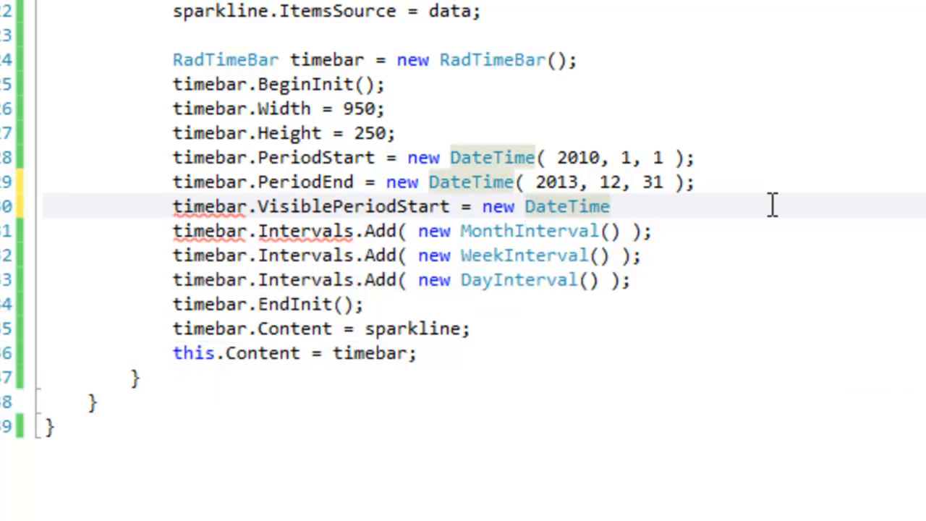
pyautogui.write('(')
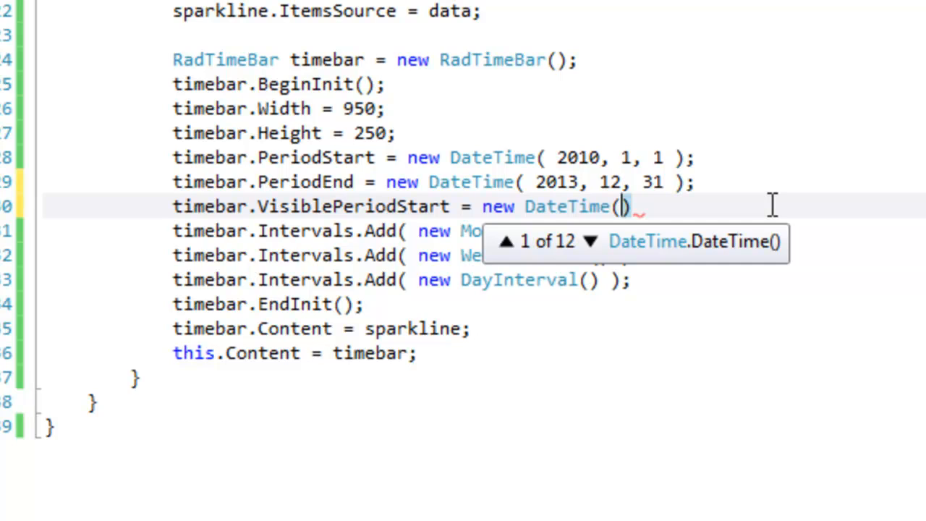
pyautogui.write('20')
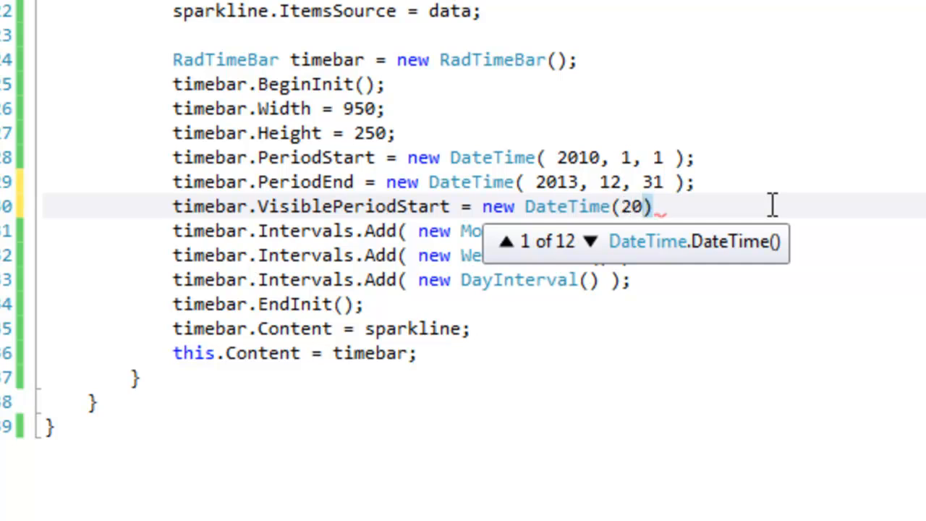
pyautogui.write('11,')
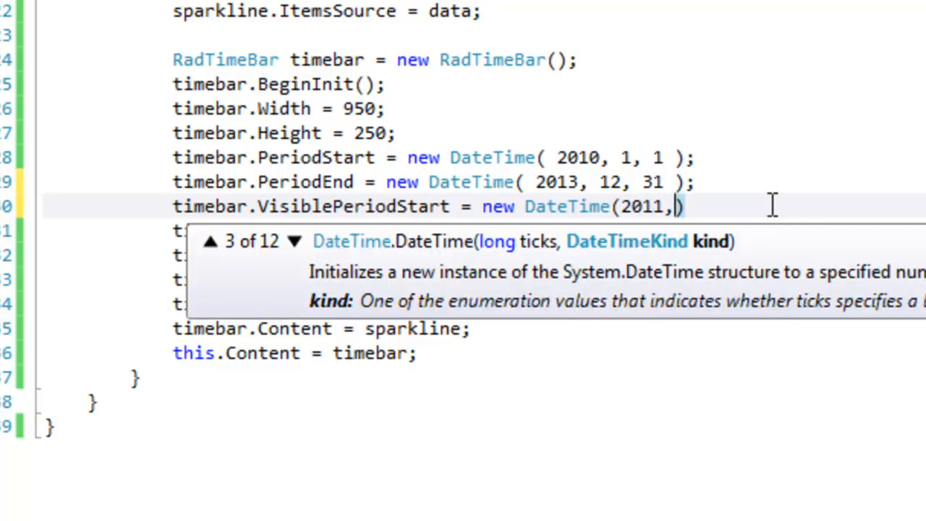
pyautogui.write('2,1')
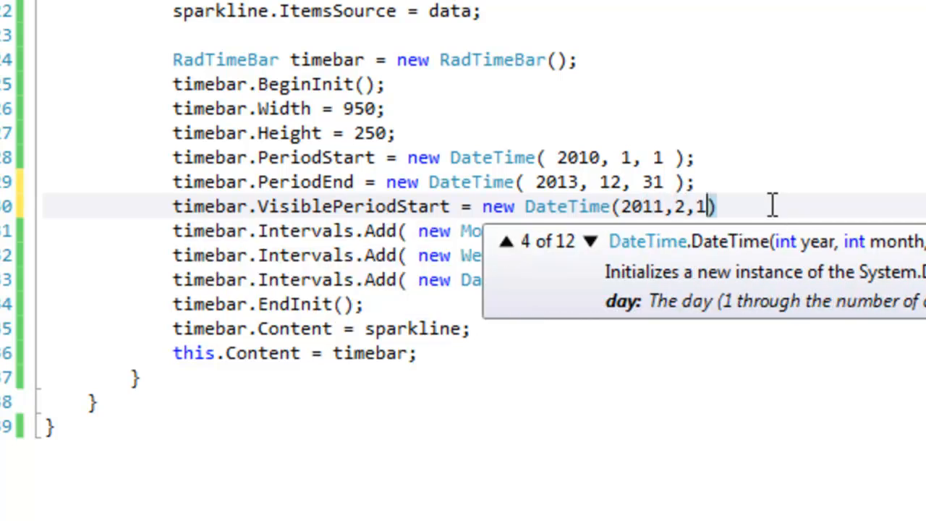
pyautogui.write('4')
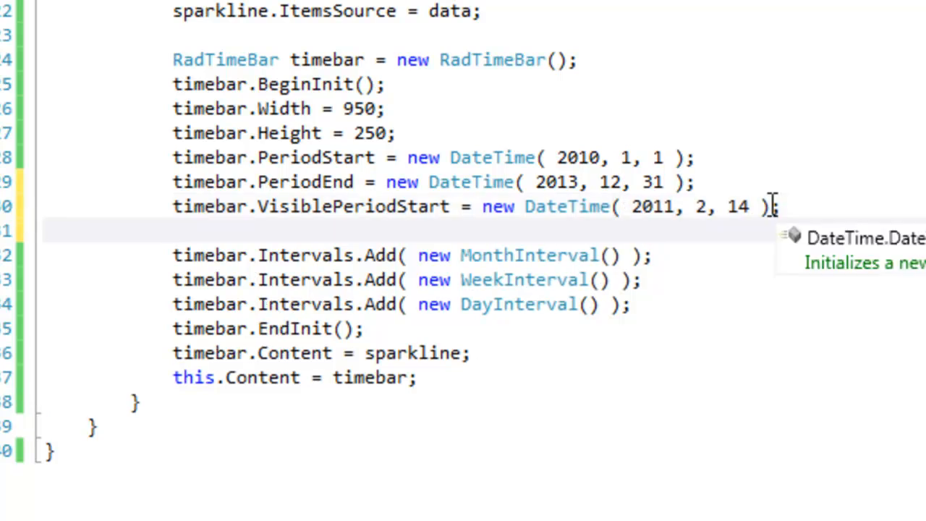
# Begin a timebar.VisiblePeriodEnd line with a 2012 DateTime
pyautogui.write('timebar.')
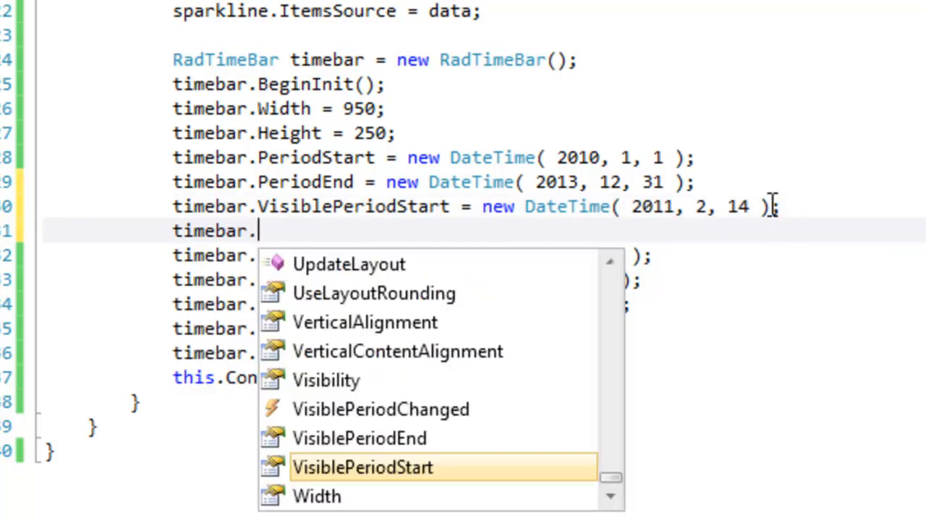
pyautogui.write('VisiblePeriodEnd = new')
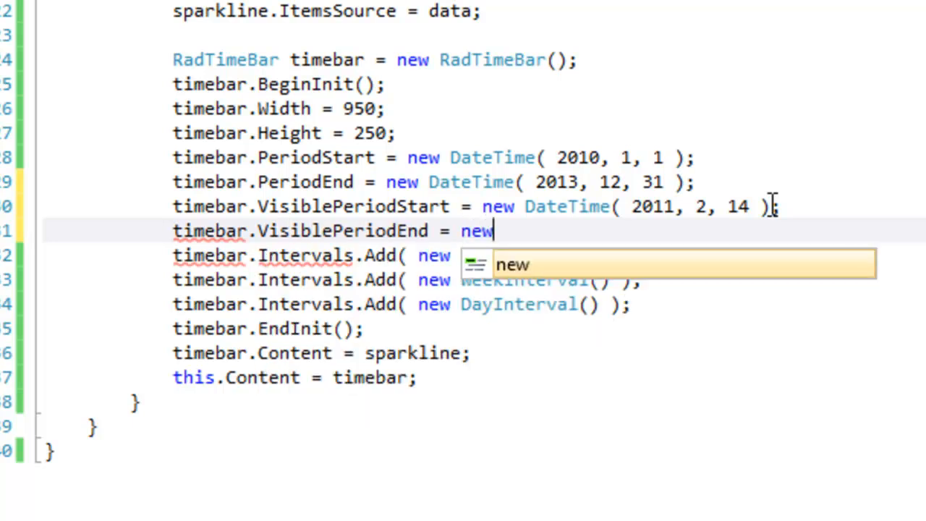
pyautogui.write('" "')
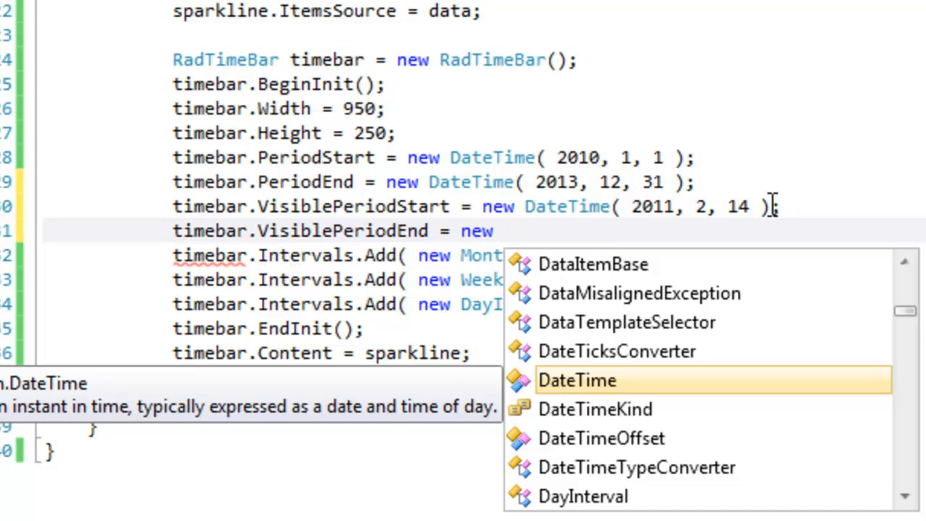
pyautogui.write('DateTime(')
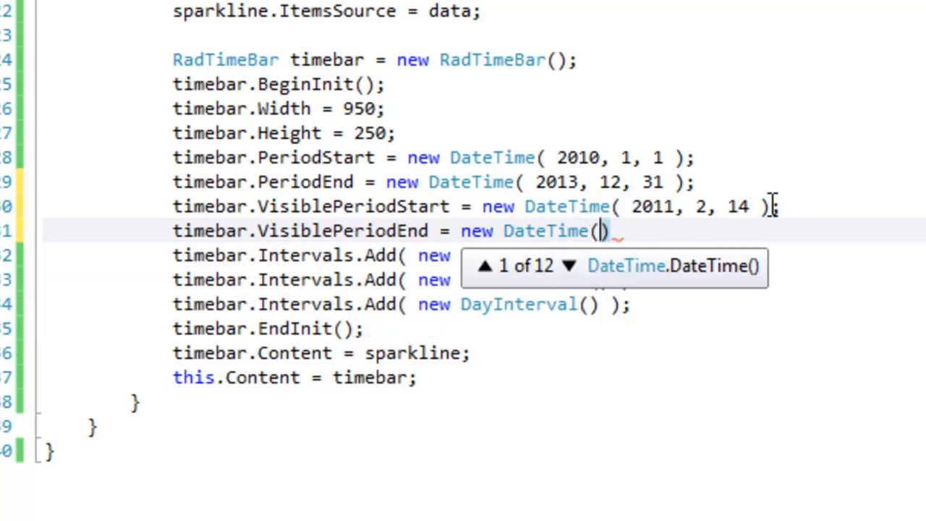
pyautogui.write('20')
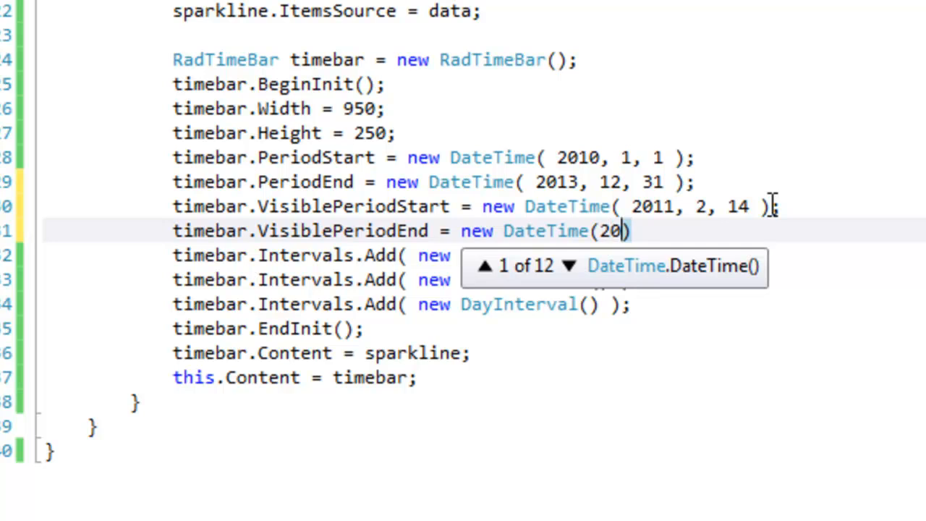
pyautogui.write('1')
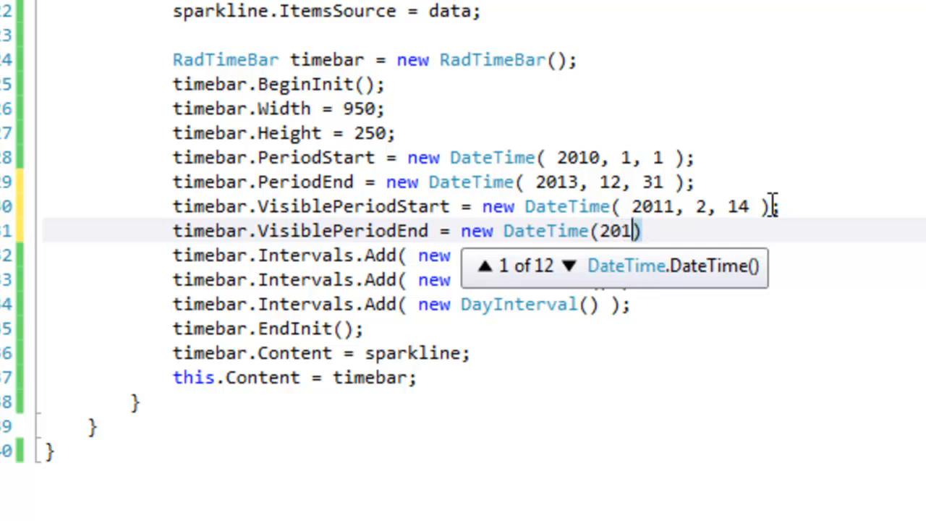
pyautogui.write('2,')
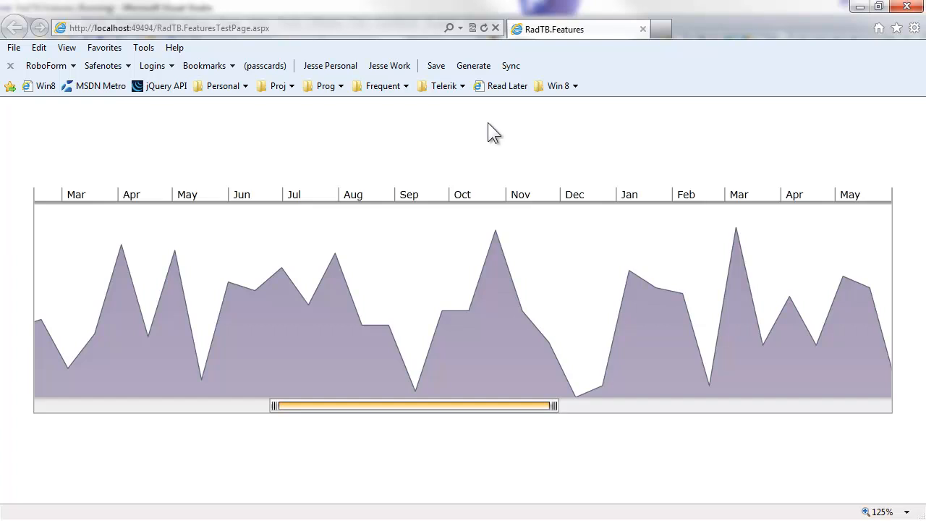
pyautogui.moveTo(848, 266)
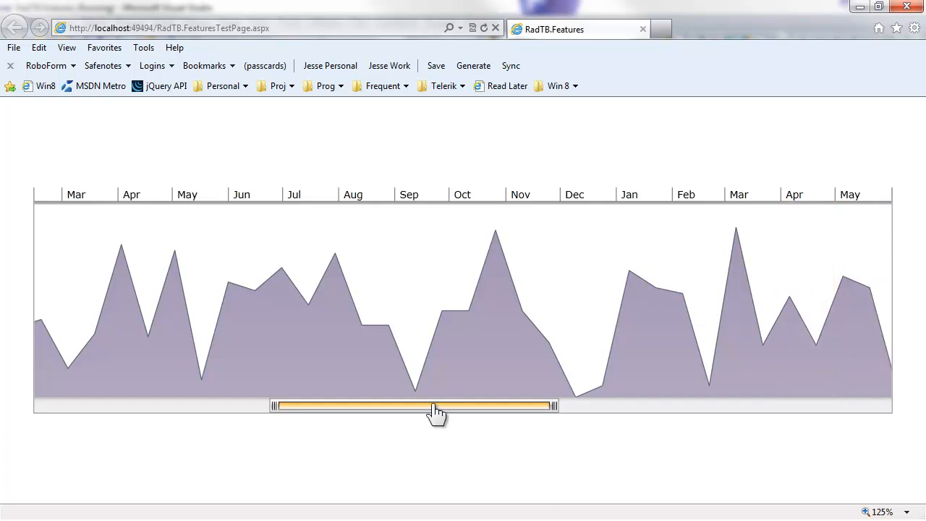
# Pan the visible period back and forth, then narrow it to weeks of May–July 2011
pyautogui.moveTo(434, 405); pyautogui.dragTo(318, 405)
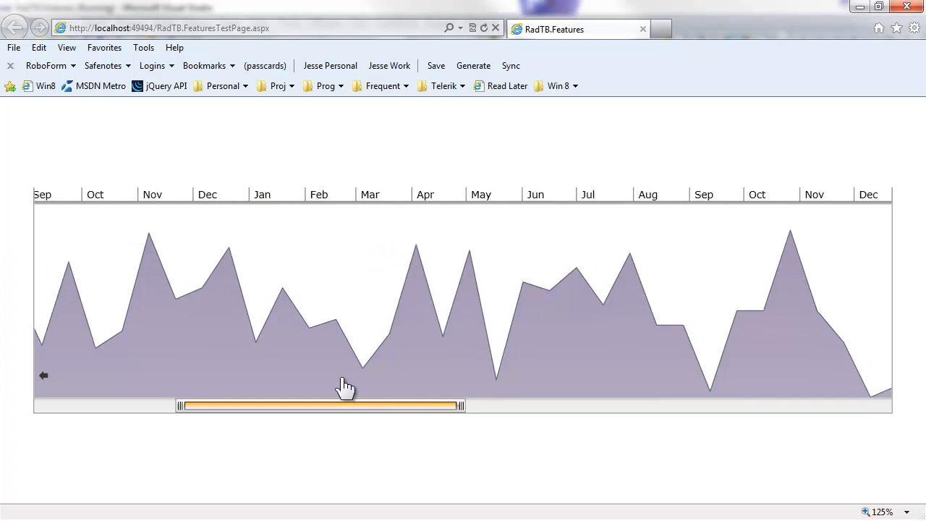
pyautogui.moveTo(318, 405); pyautogui.dragTo(549, 405)
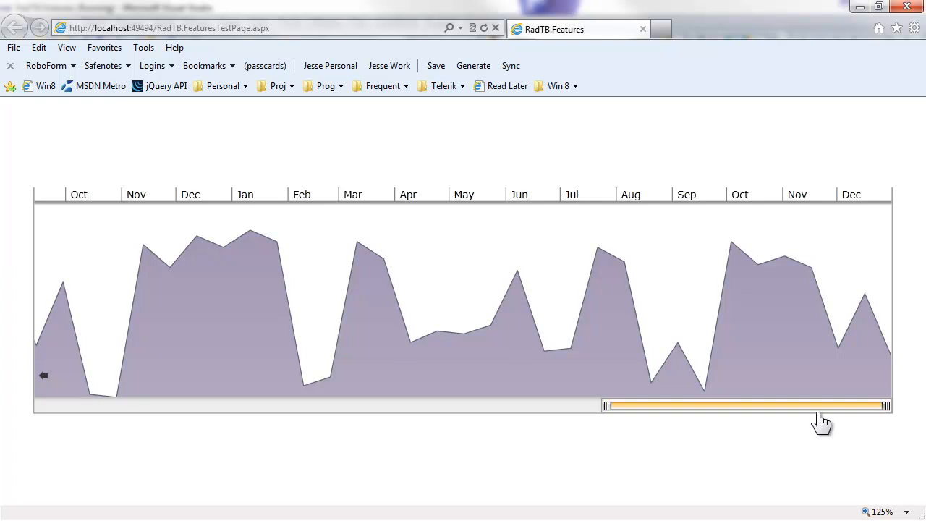
pyautogui.moveTo(817, 405); pyautogui.dragTo(607, 405)
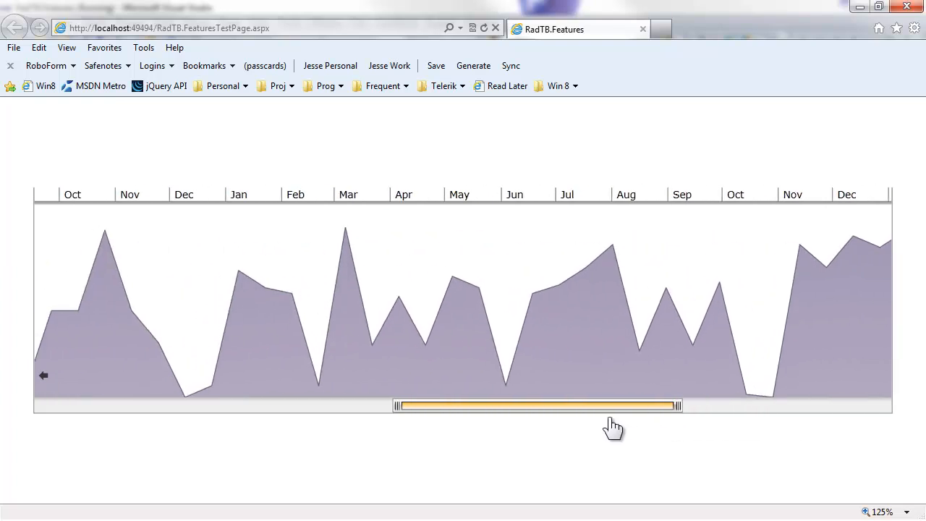
pyautogui.moveTo(611, 405); pyautogui.dragTo(452, 405)
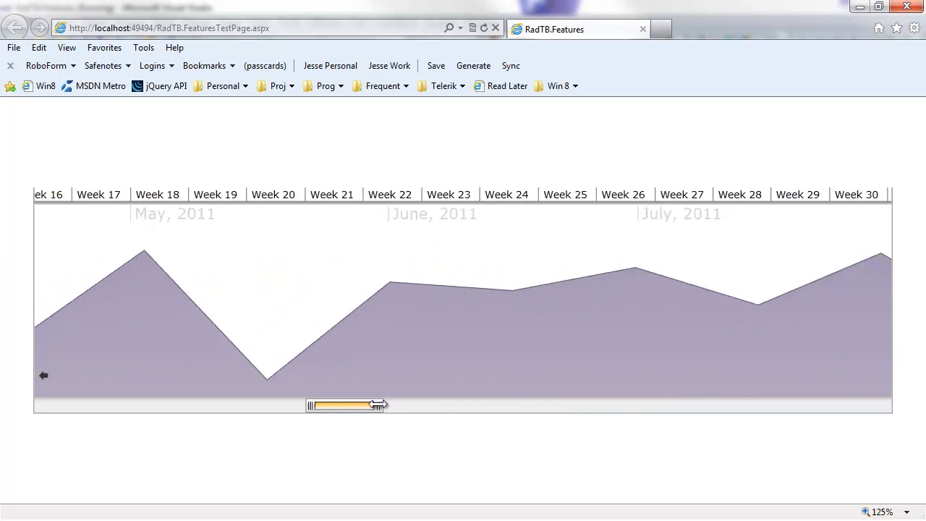
pyautogui.moveTo(376, 404); pyautogui.dragTo(763, 405)
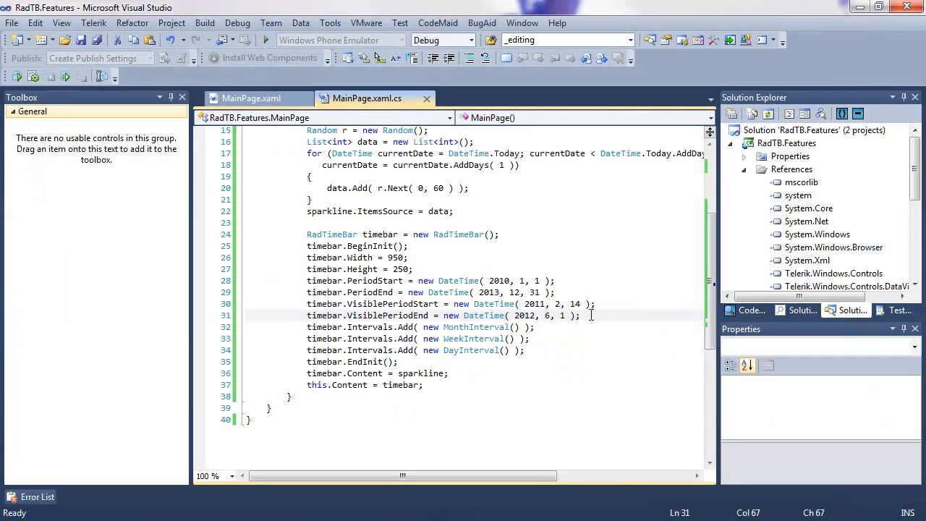
# Add timebar.SelectionStart = new DateTime(2011, 7, 4) and begin a SelectionEnd line
pyautogui.press('enter')
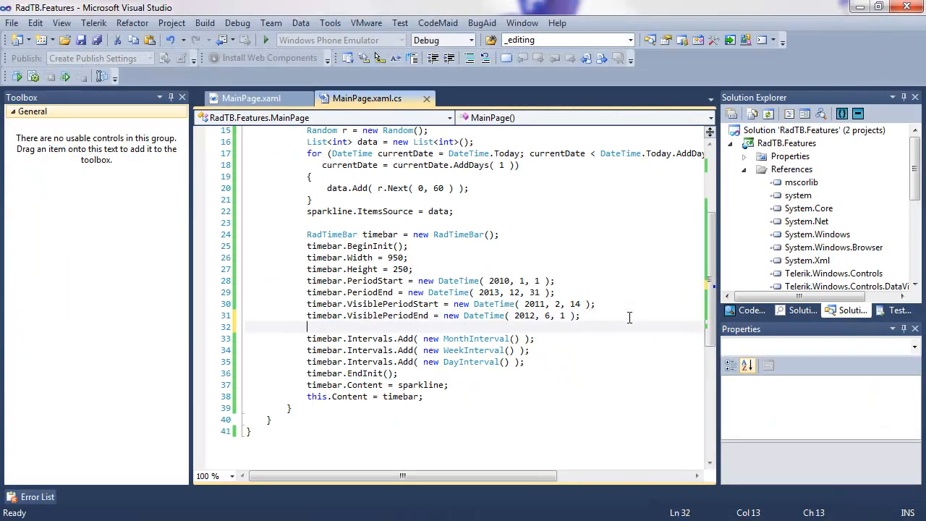
pyautogui.write('timebar.')
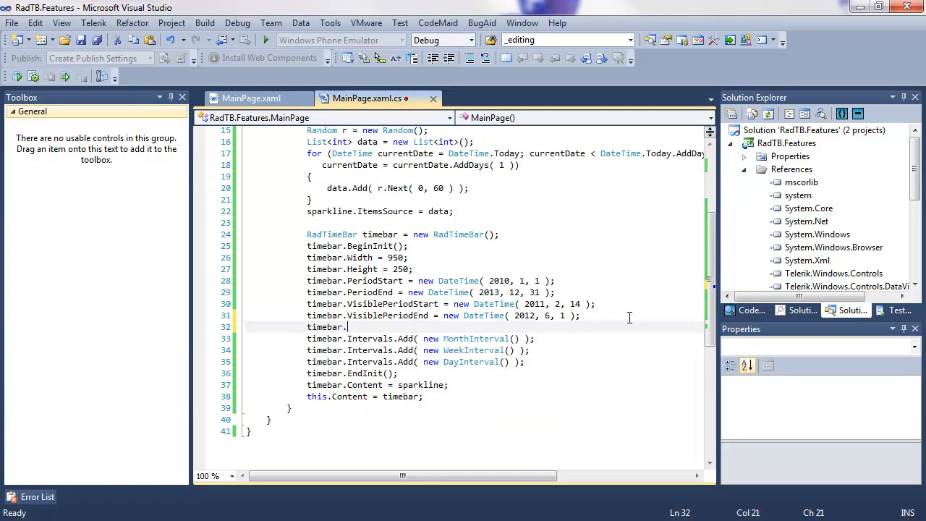
pyautogui.write('Sele')
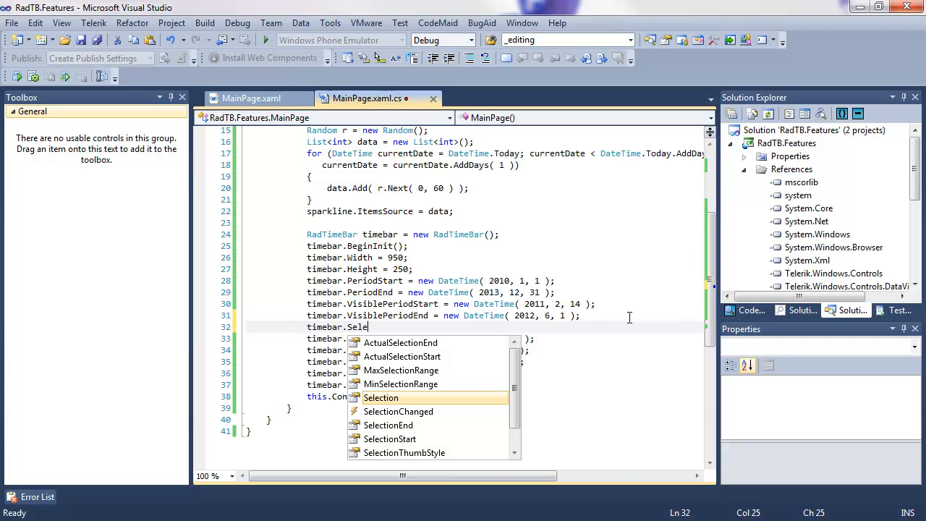
pyautogui.write('ction')
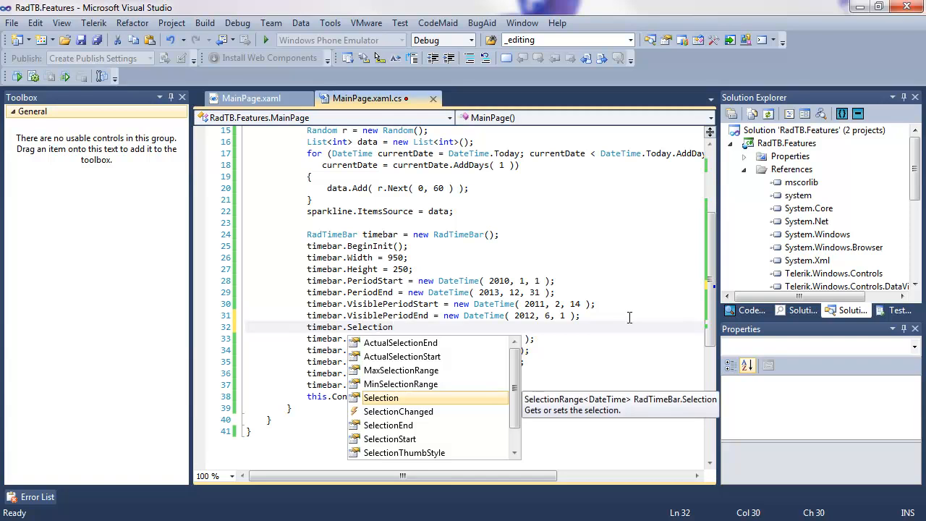
pyautogui.write('Start = new D')
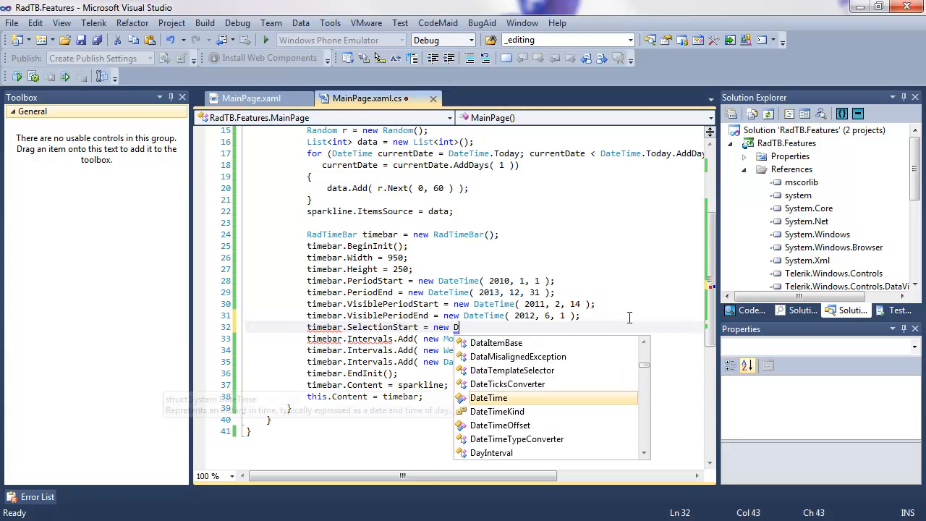
pyautogui.write('ateTime')
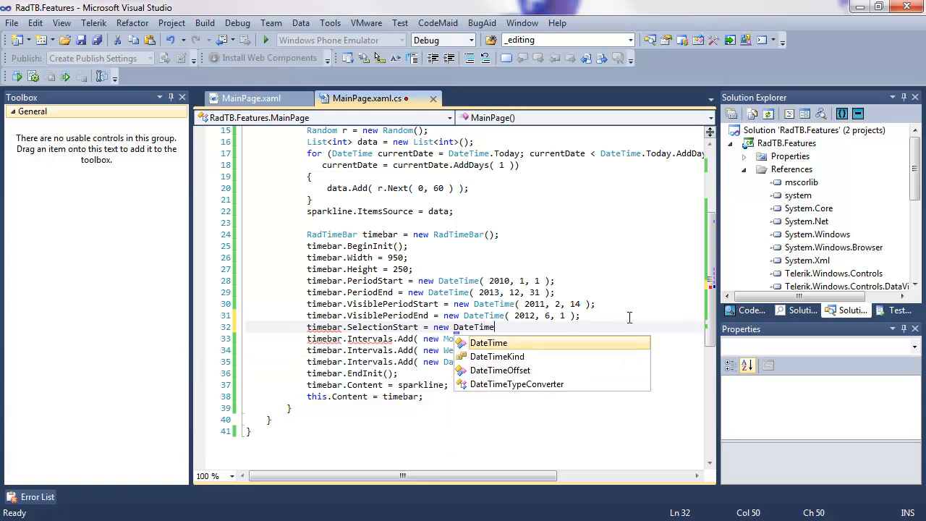
pyautogui.write('(')
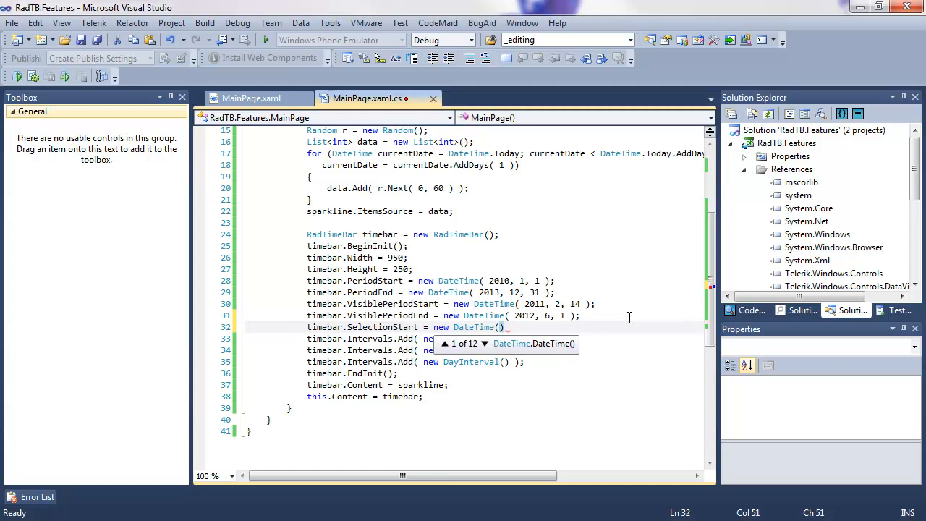
pyautogui.write('2011')
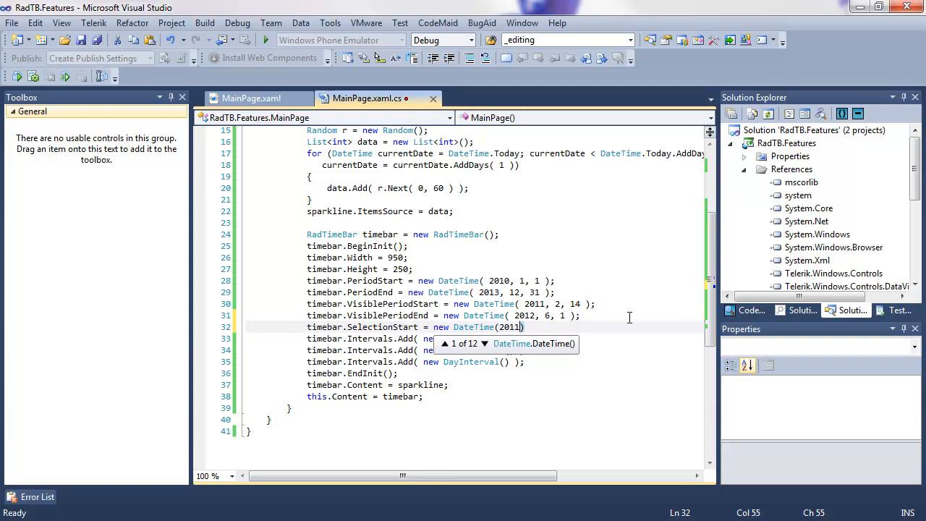
pyautogui.write(',76')
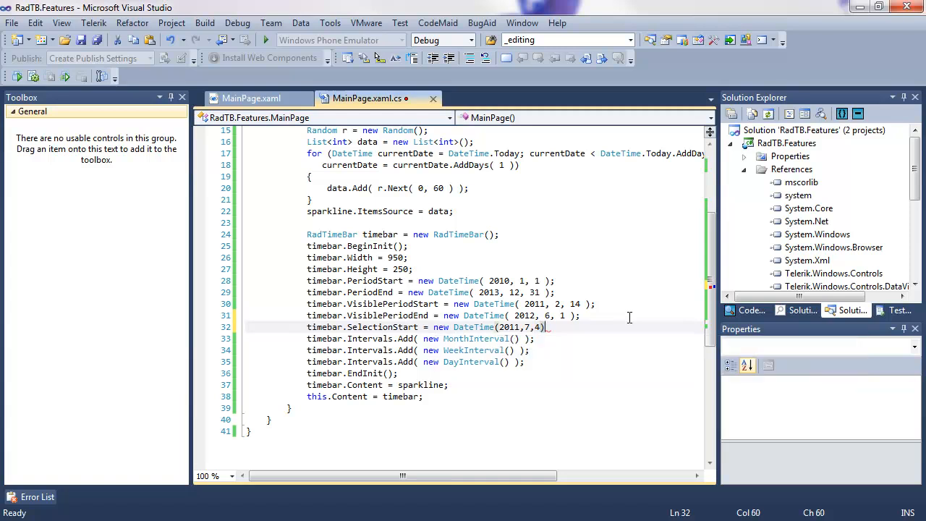
pyautogui.write('t')
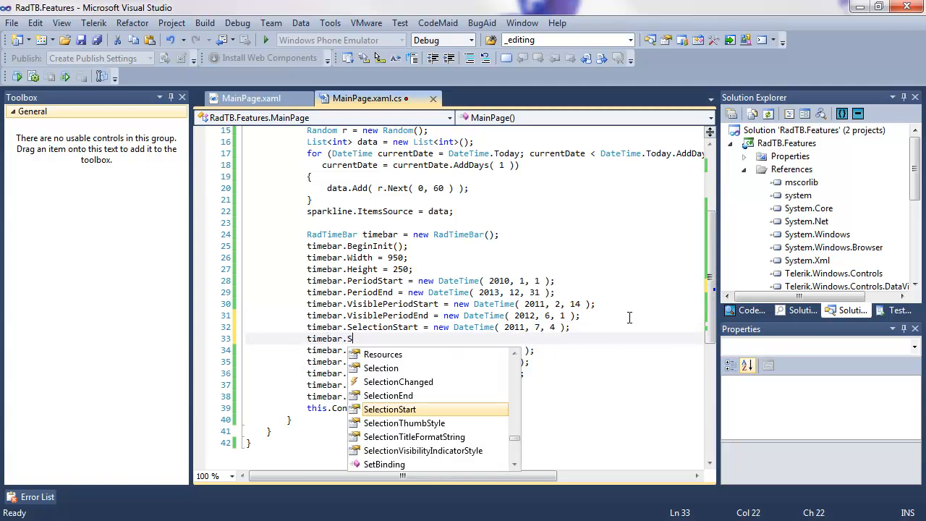
pyautogui.write('electionEnd')
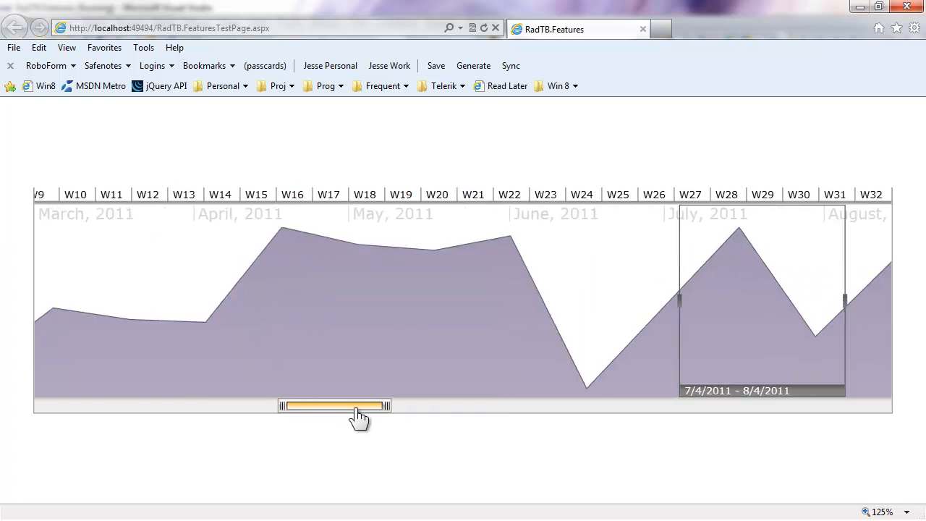
# Pan and narrow the visible period to week level around the 7/4–8/4/2011 selection
pyautogui.moveTo(333, 405); pyautogui.dragTo(430, 405)
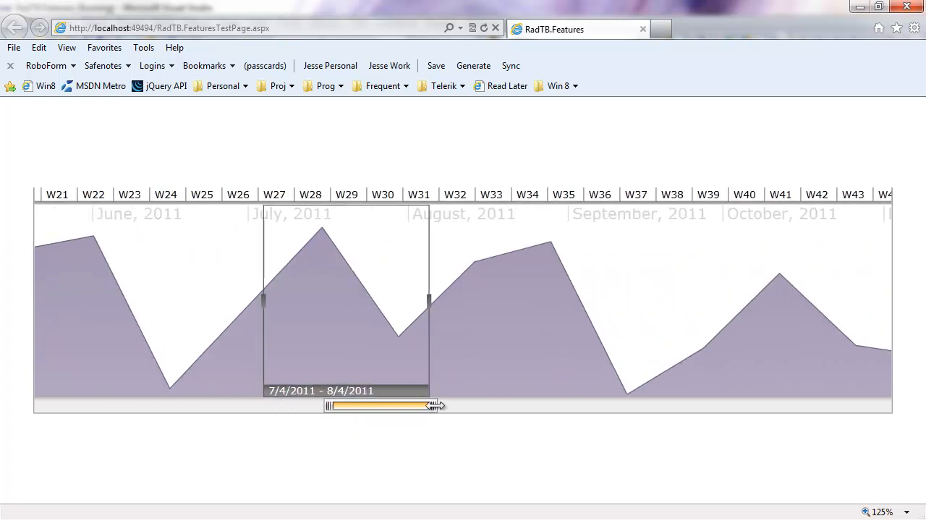
pyautogui.moveTo(433, 405); pyautogui.dragTo(394, 405)
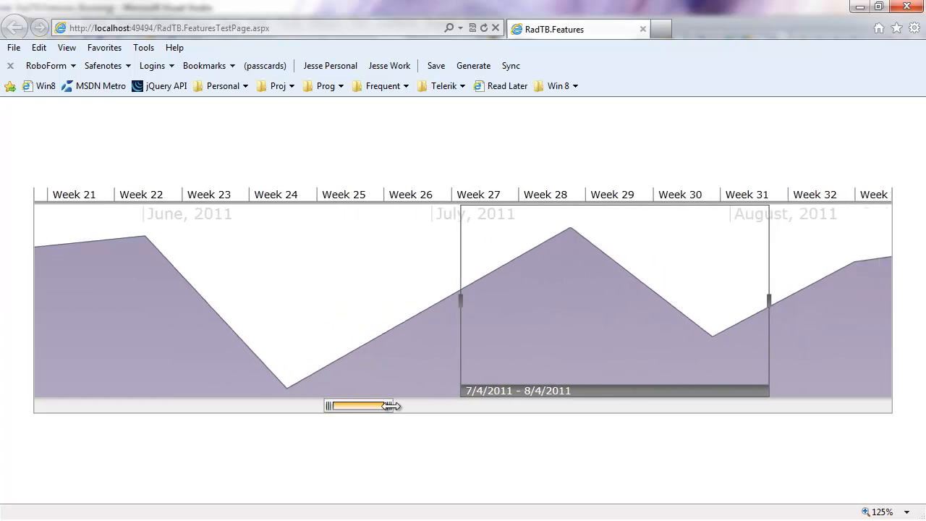
pyautogui.moveTo(383, 404); pyautogui.dragTo(361, 405)
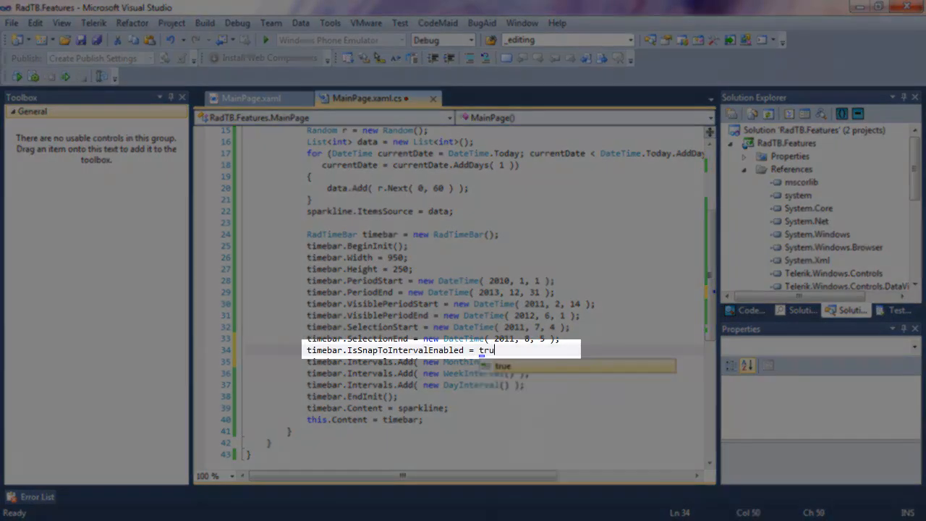
# Finish the IsSnapToIntervalEnabled = true line and run the app in the browser
pyautogui.write('e;')
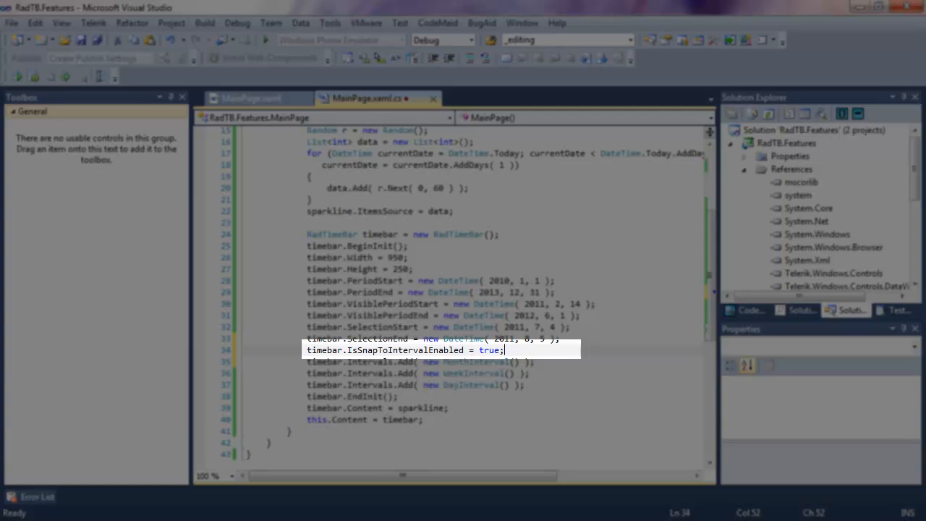
pyautogui.moveTo(266, 40)
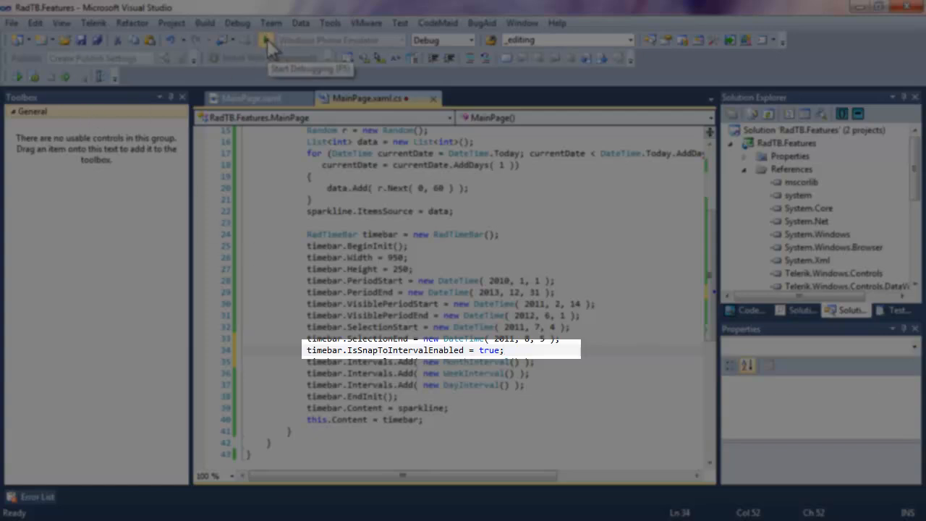
pyautogui.click(286, 40)
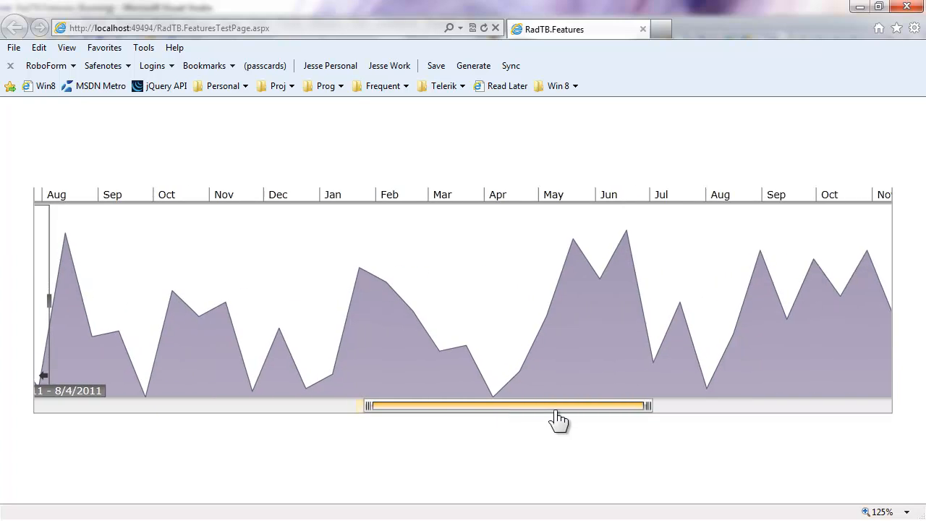
# Shift and zoom the visible period, then shorten the selection to snap at 8/13/2011
pyautogui.moveTo(506, 406); pyautogui.dragTo(644, 406)
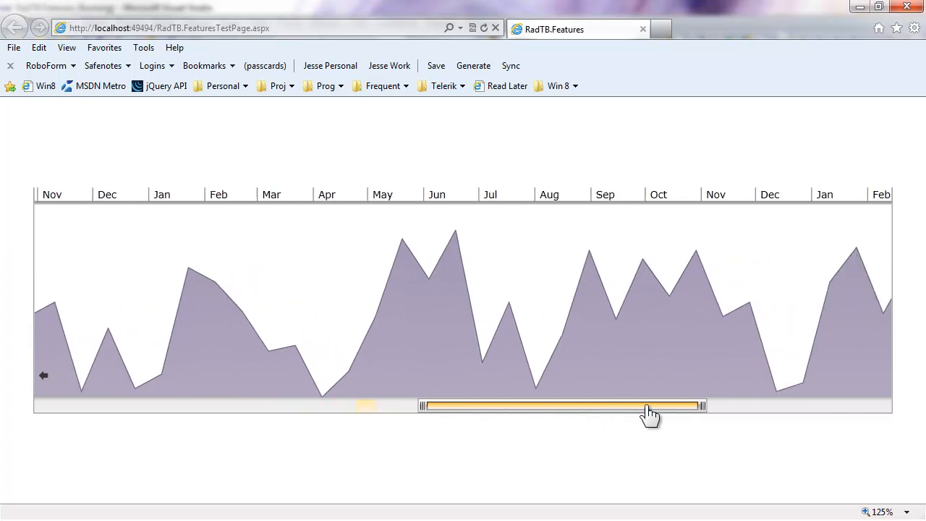
pyautogui.moveTo(647, 405); pyautogui.dragTo(405, 404)
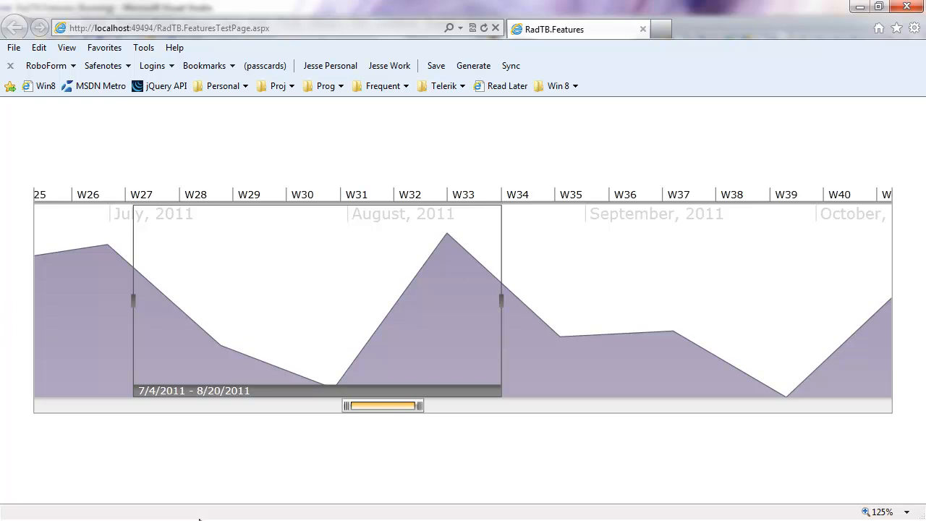
pyautogui.moveTo(501, 300); pyautogui.dragTo(447, 300)
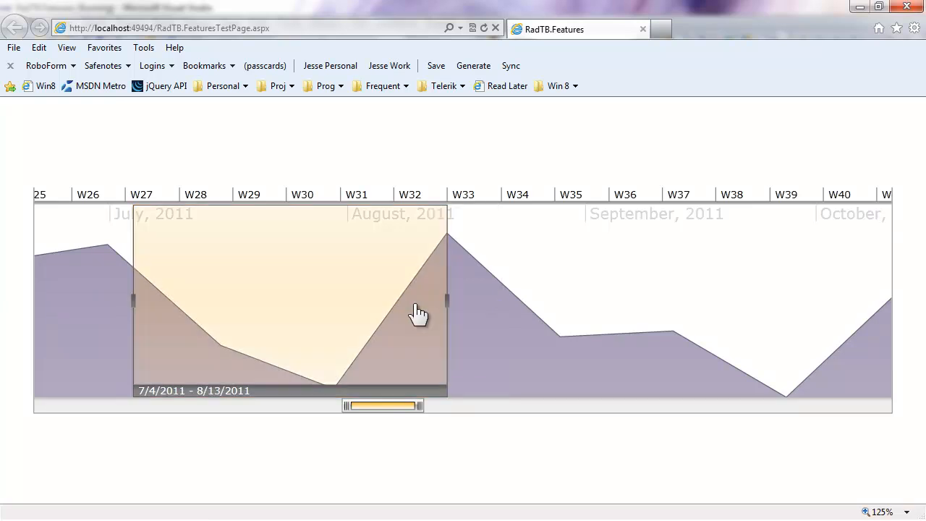